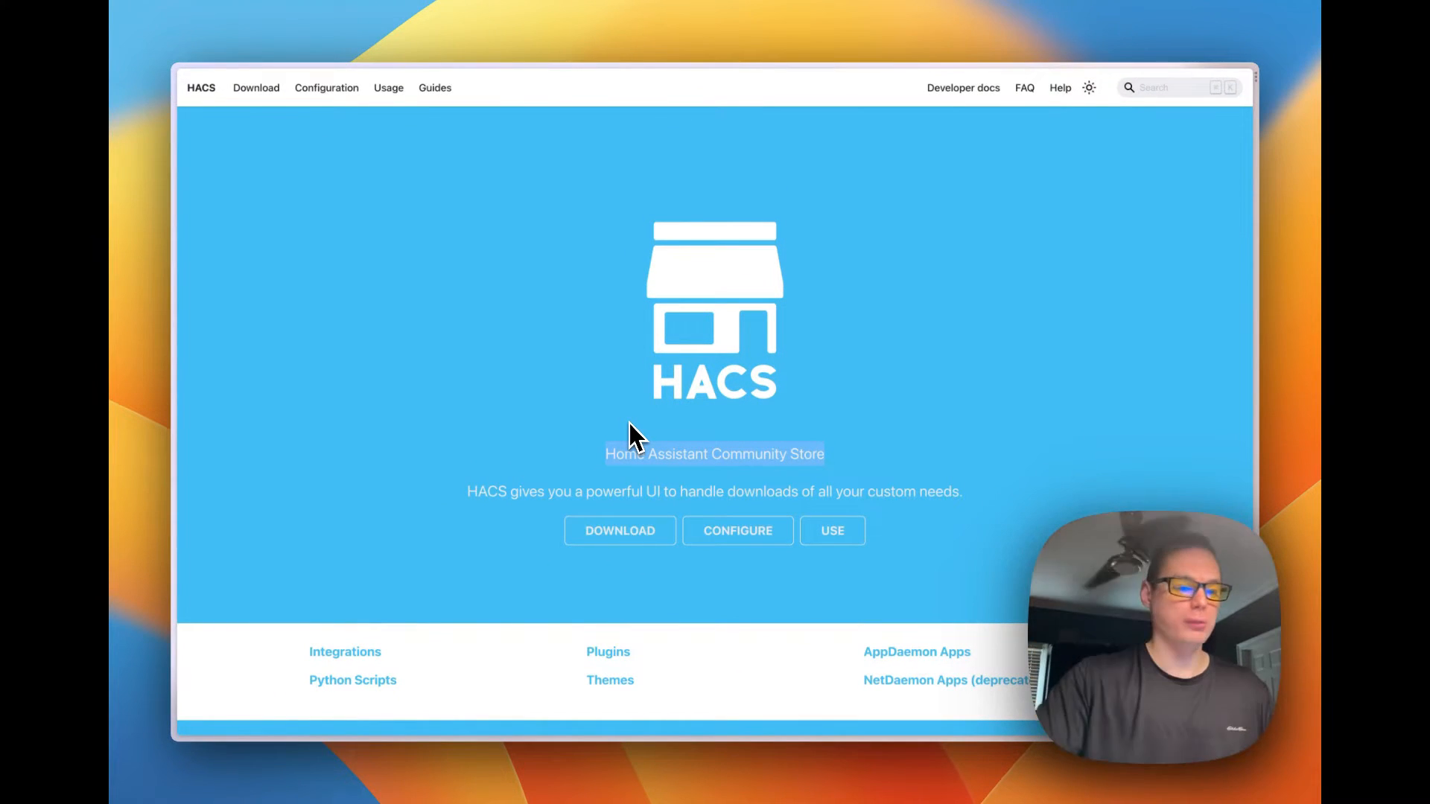
pyautogui.moveTo(584, 497)
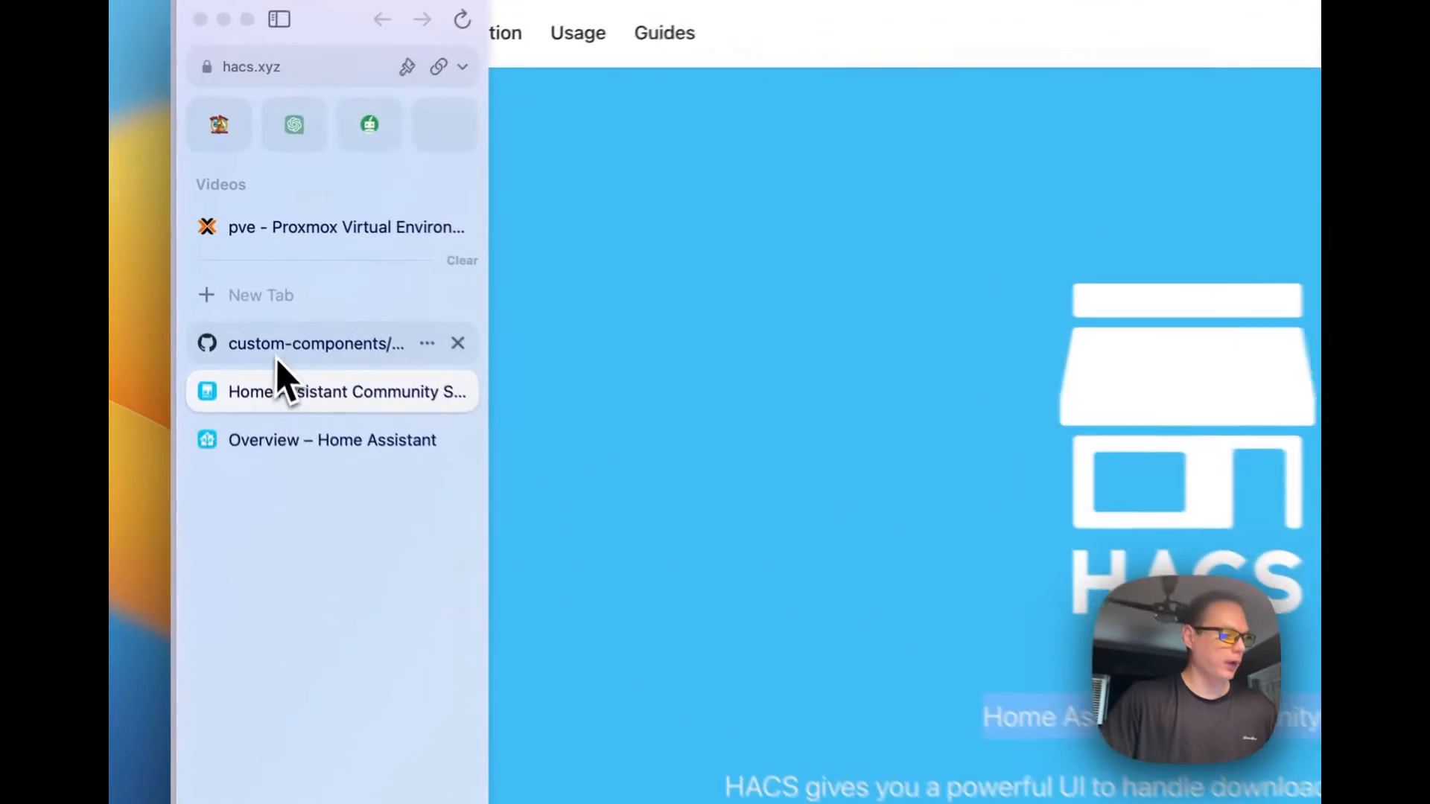
# Switch to the custom-components/alexa_media_player GitHub repository tab.
pyautogui.click(316, 342)
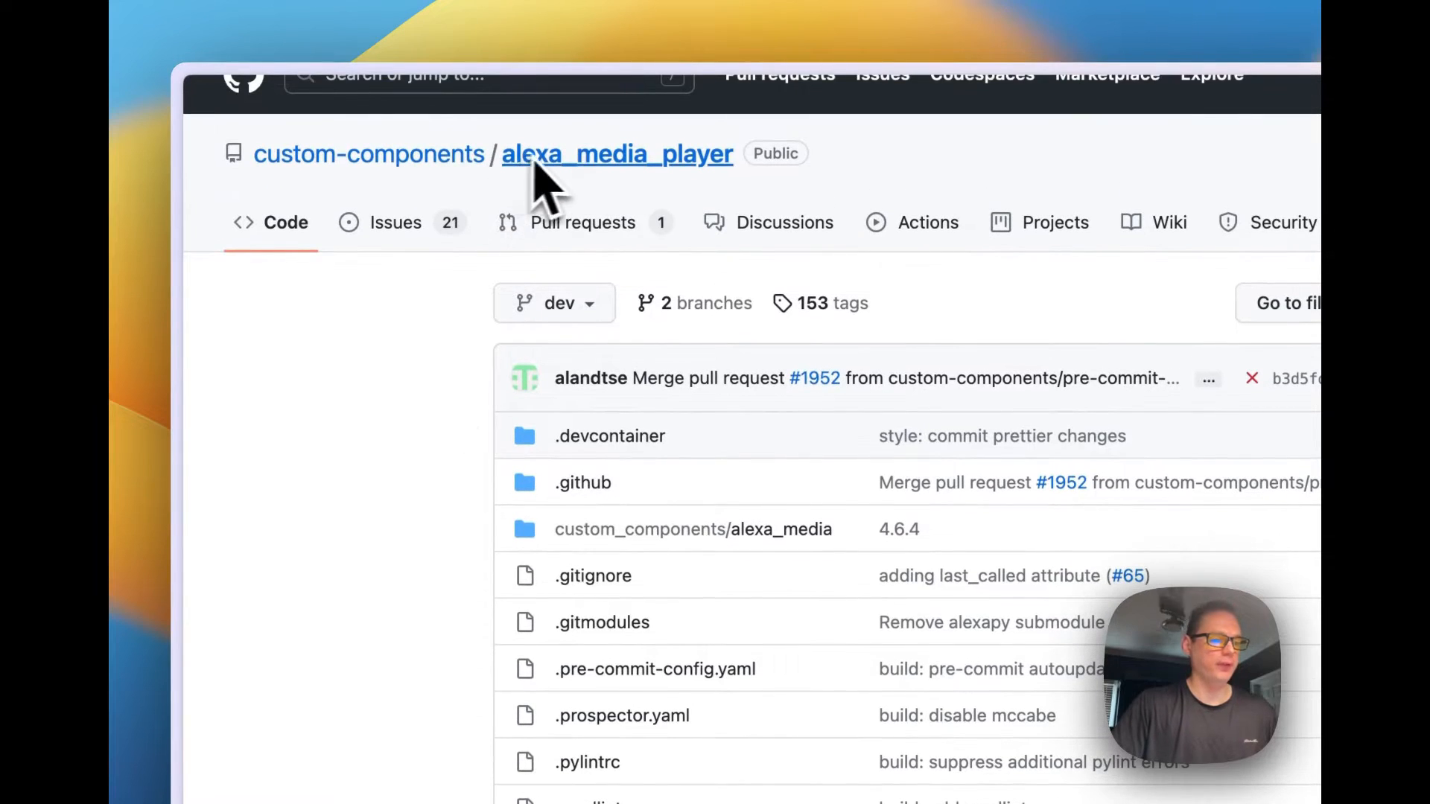
# Read through the alexa_media_player README, scrolling down and back up.
pyautogui.scroll(-3)
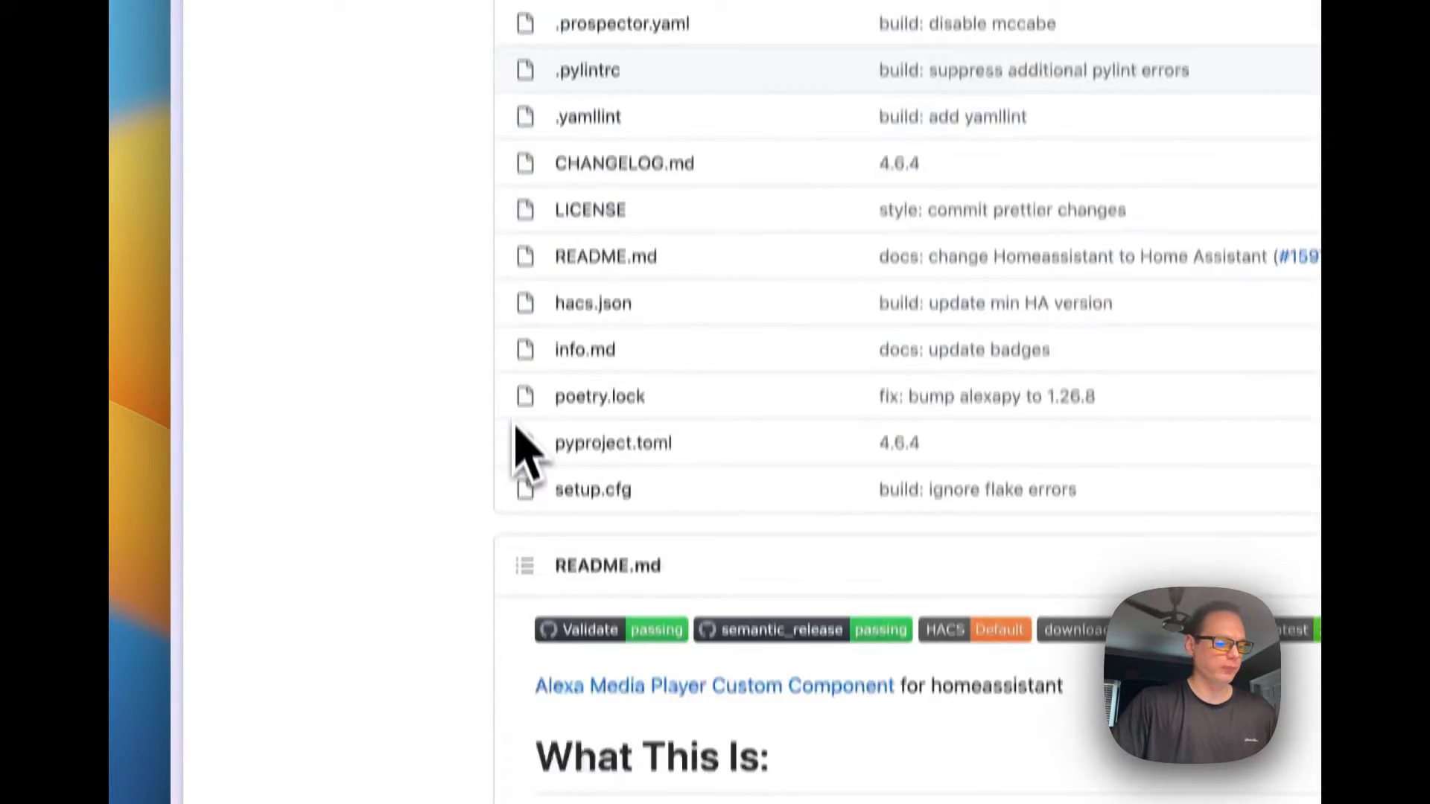
pyautogui.scroll(-3)
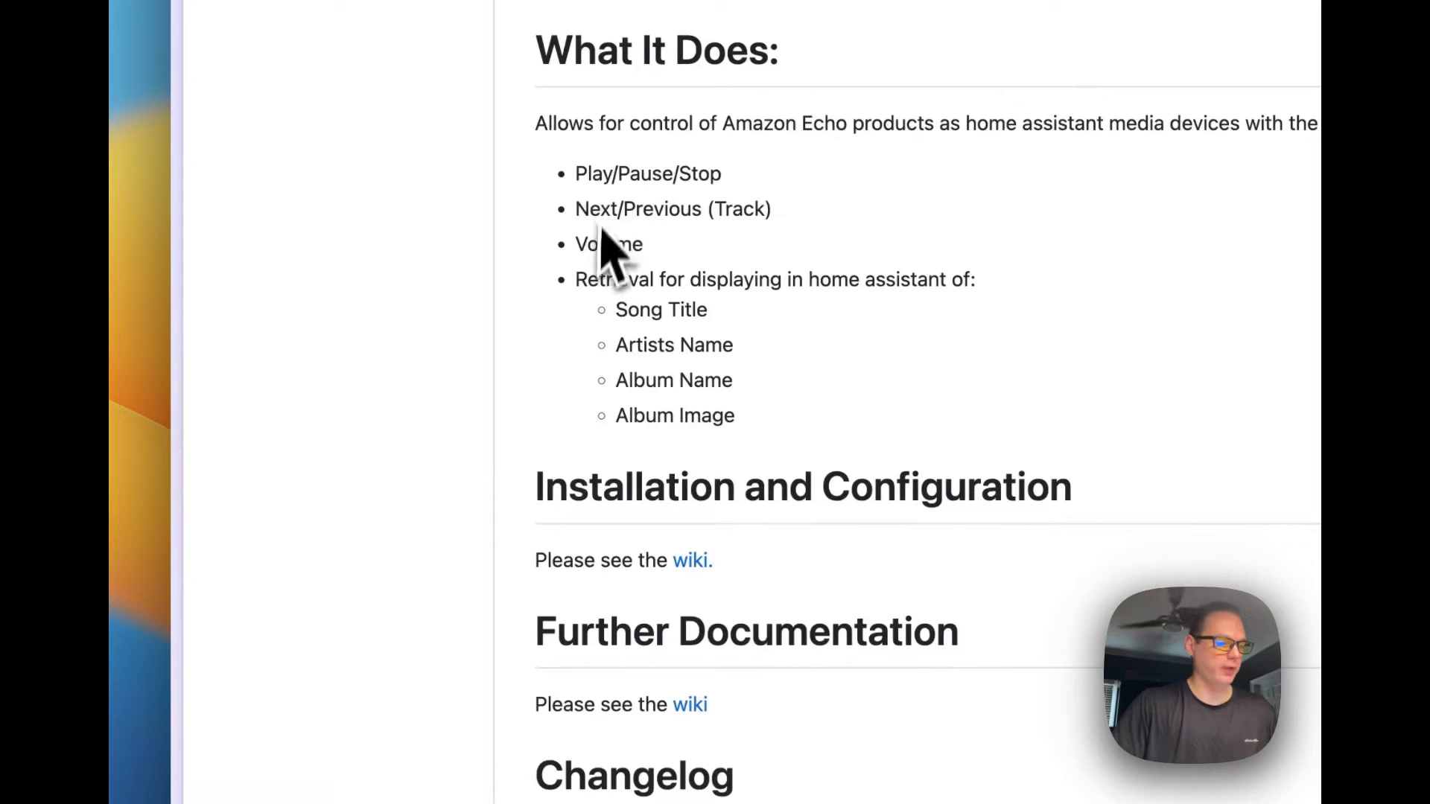
pyautogui.moveTo(720, 264)
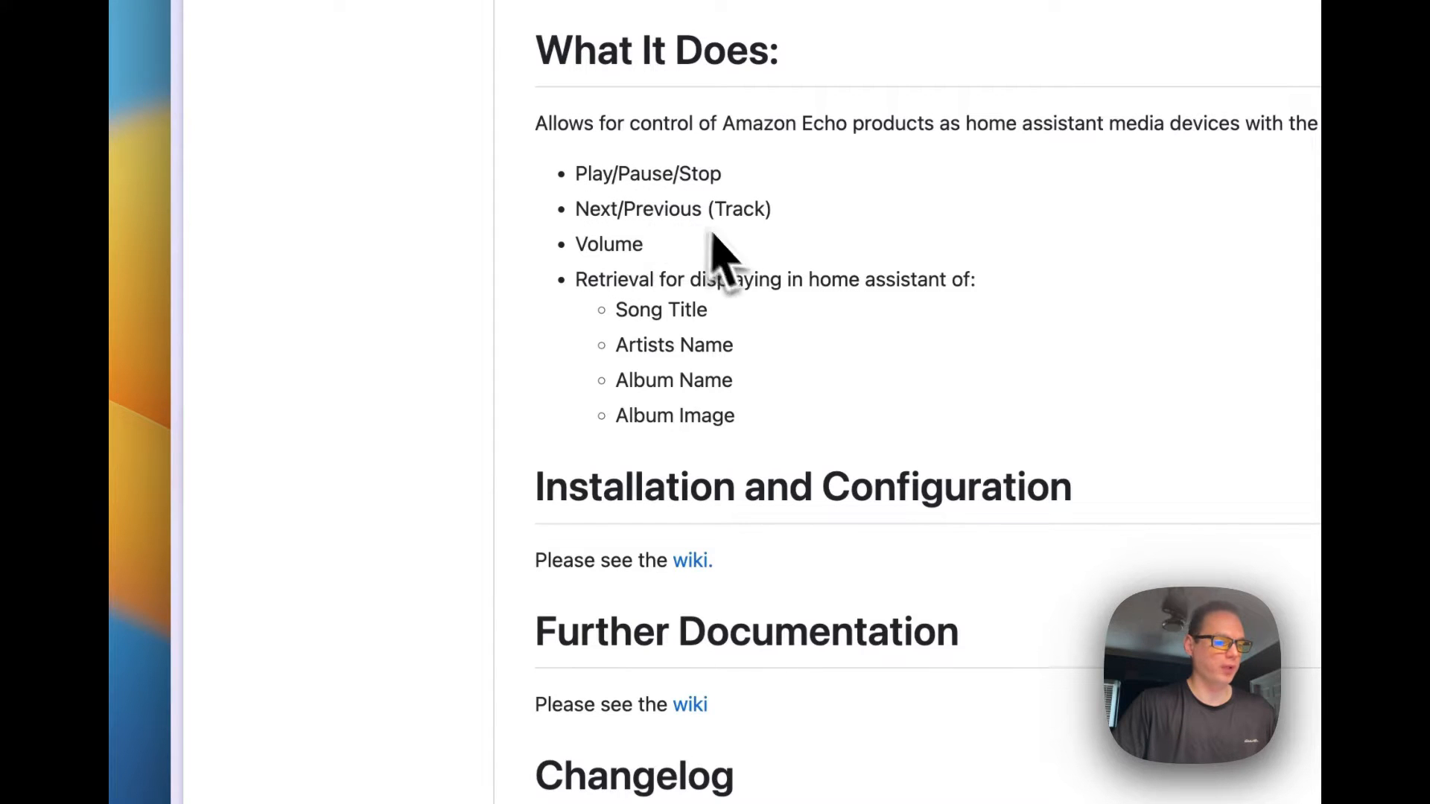
pyautogui.scroll(-3)
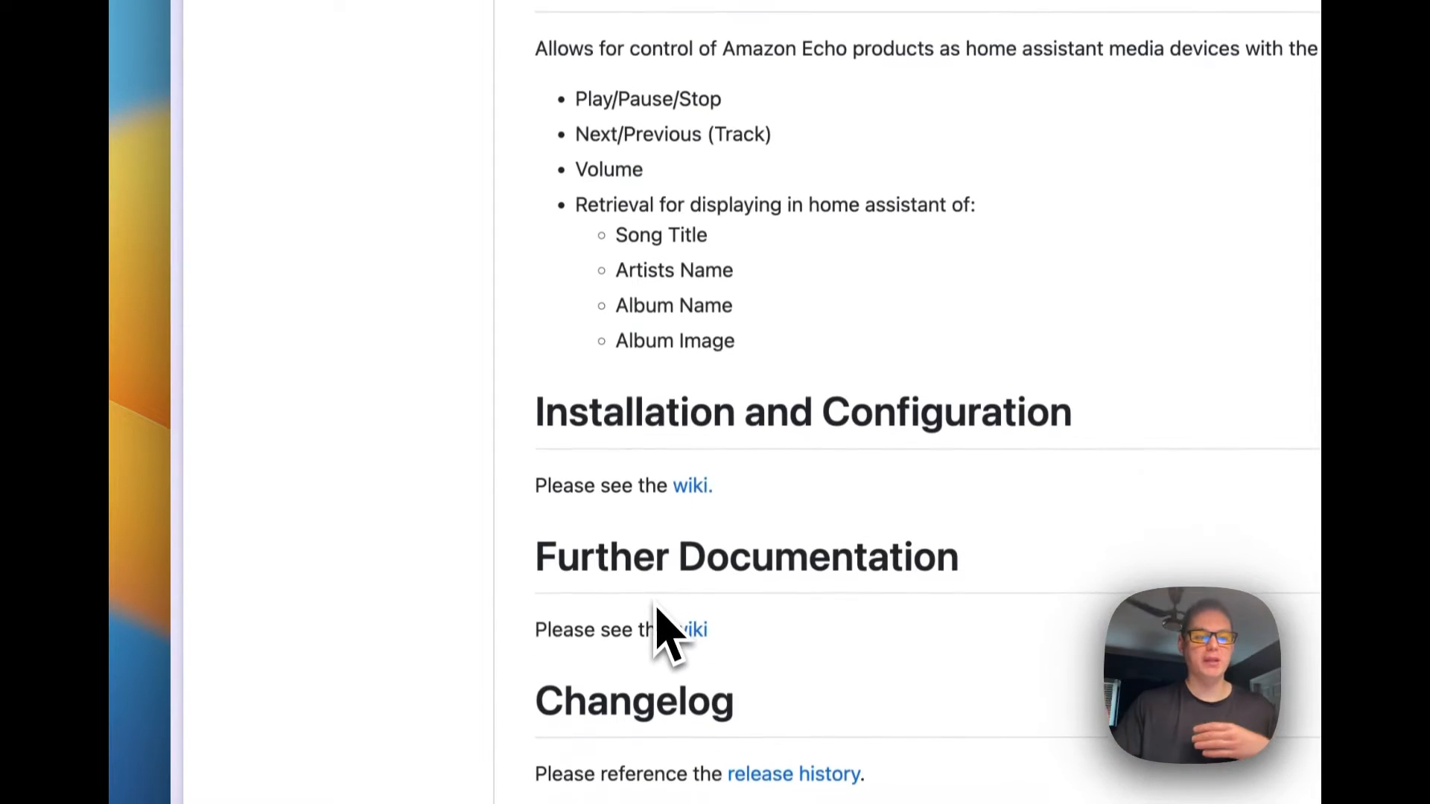
pyautogui.scroll(-3)
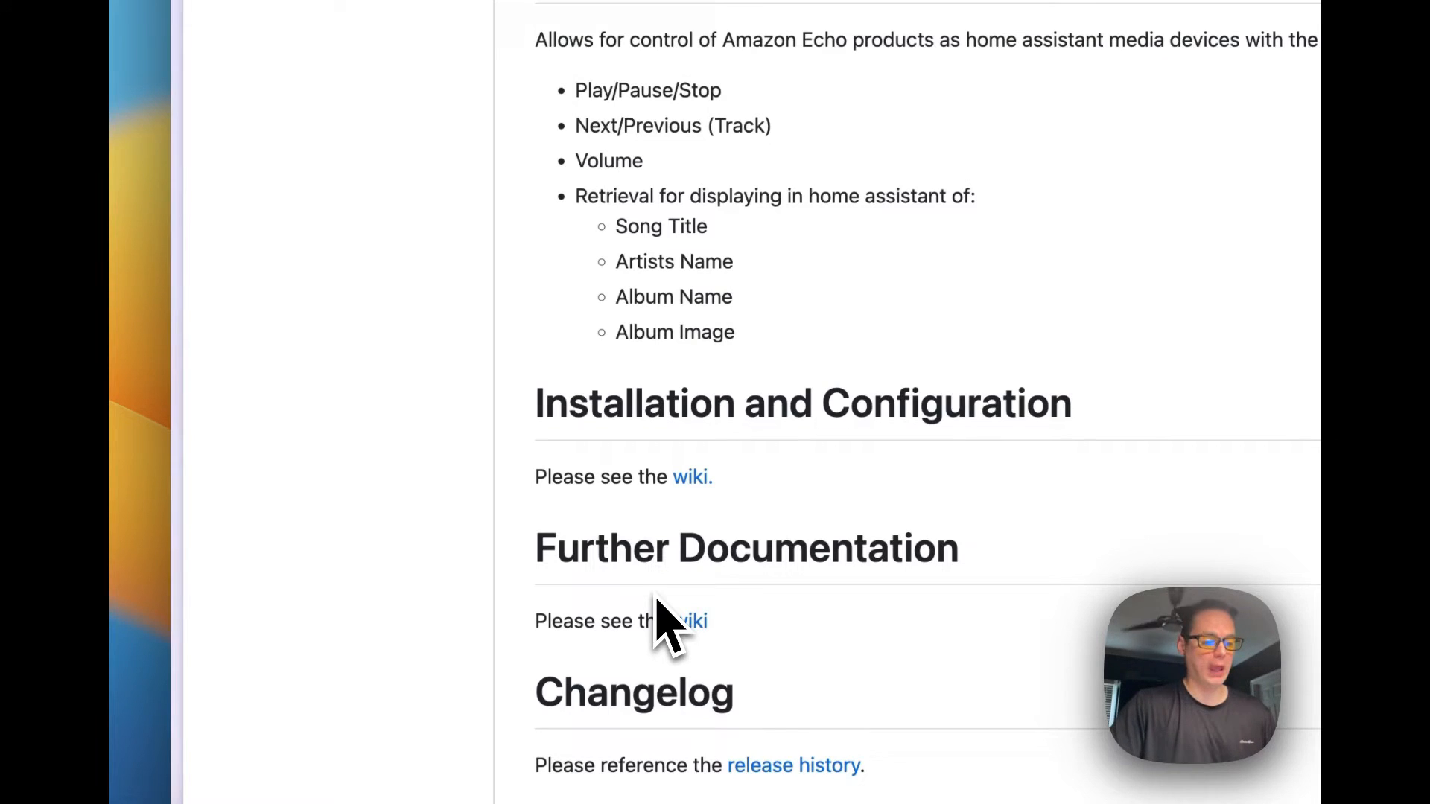
pyautogui.moveTo(488, 461)
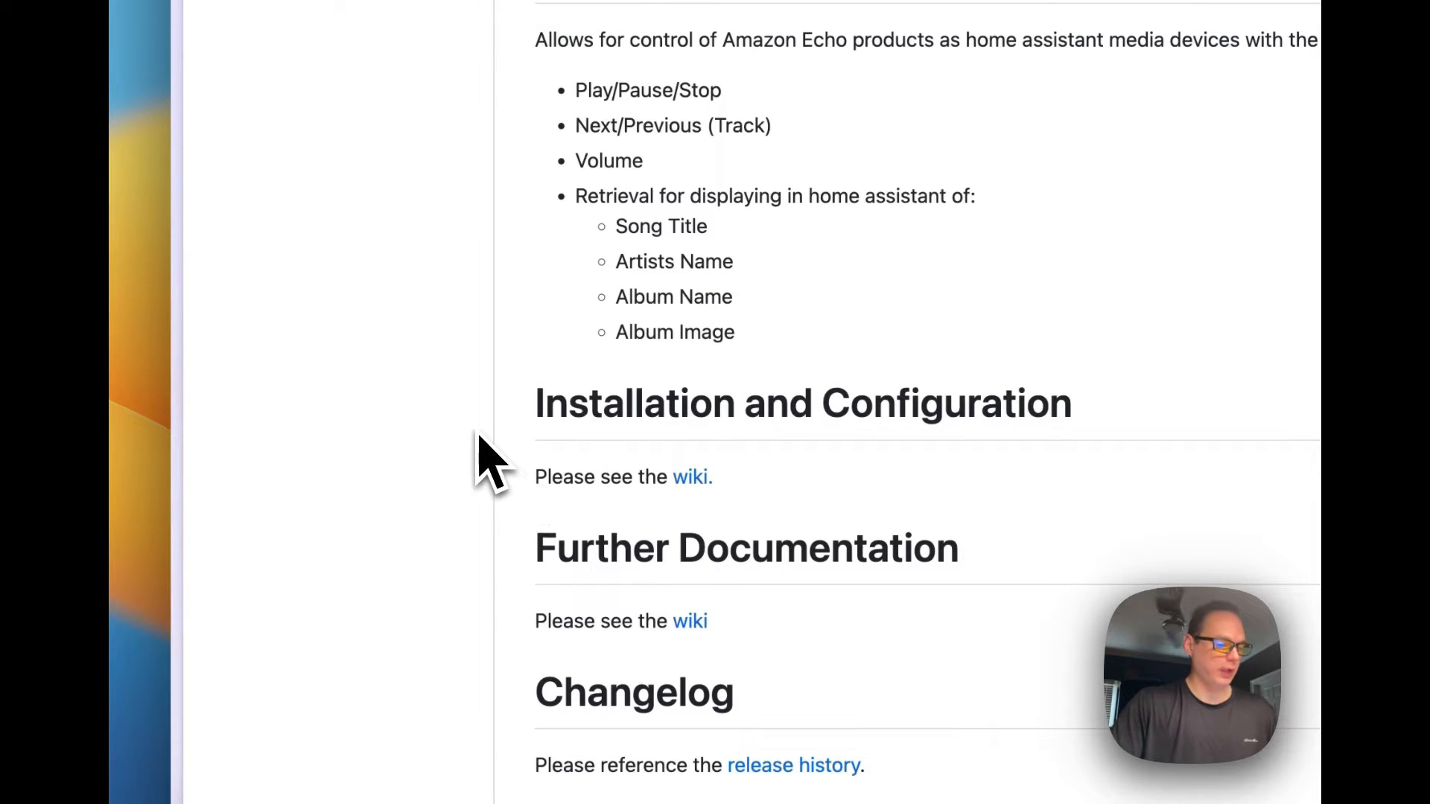
pyautogui.scroll(-3)
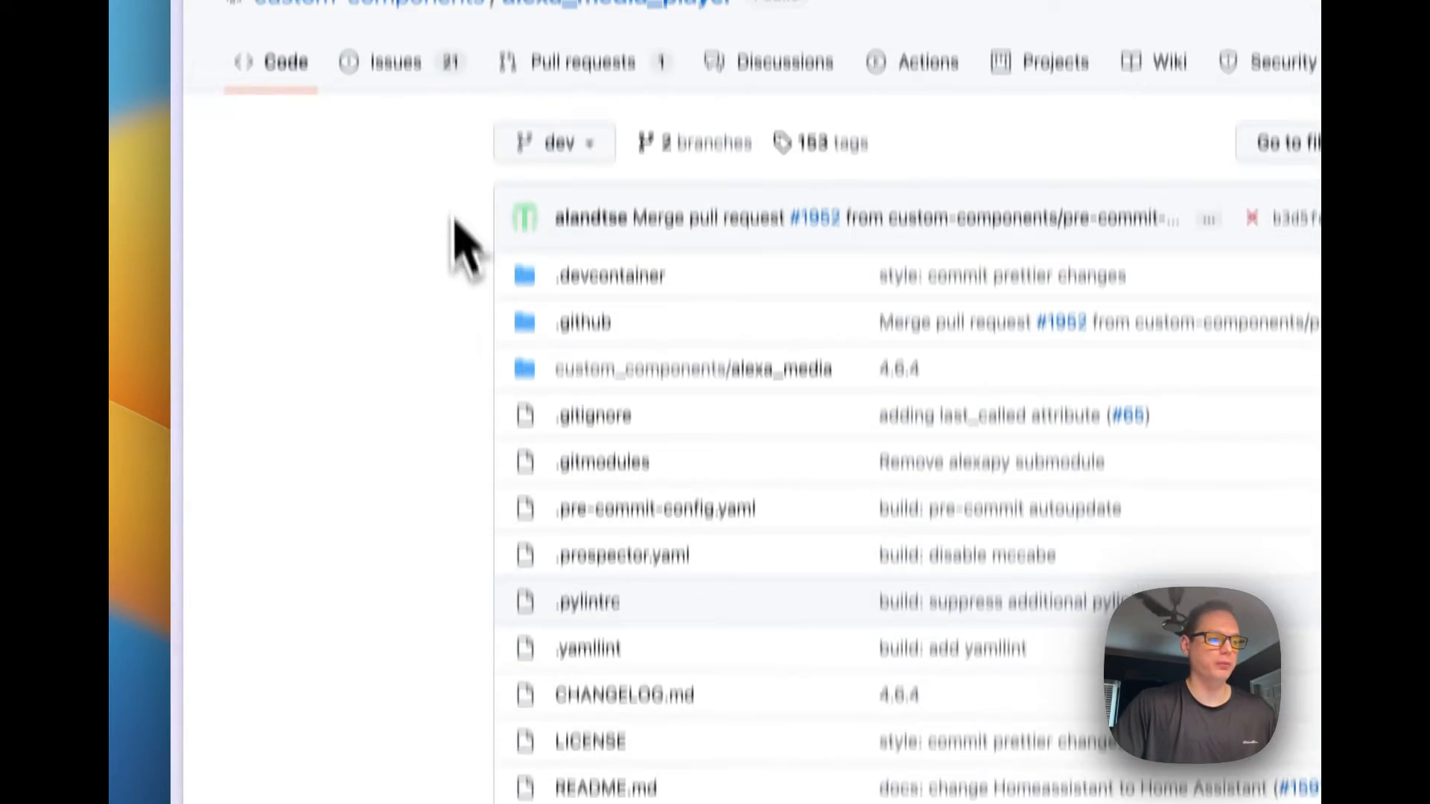
pyautogui.scroll(3)
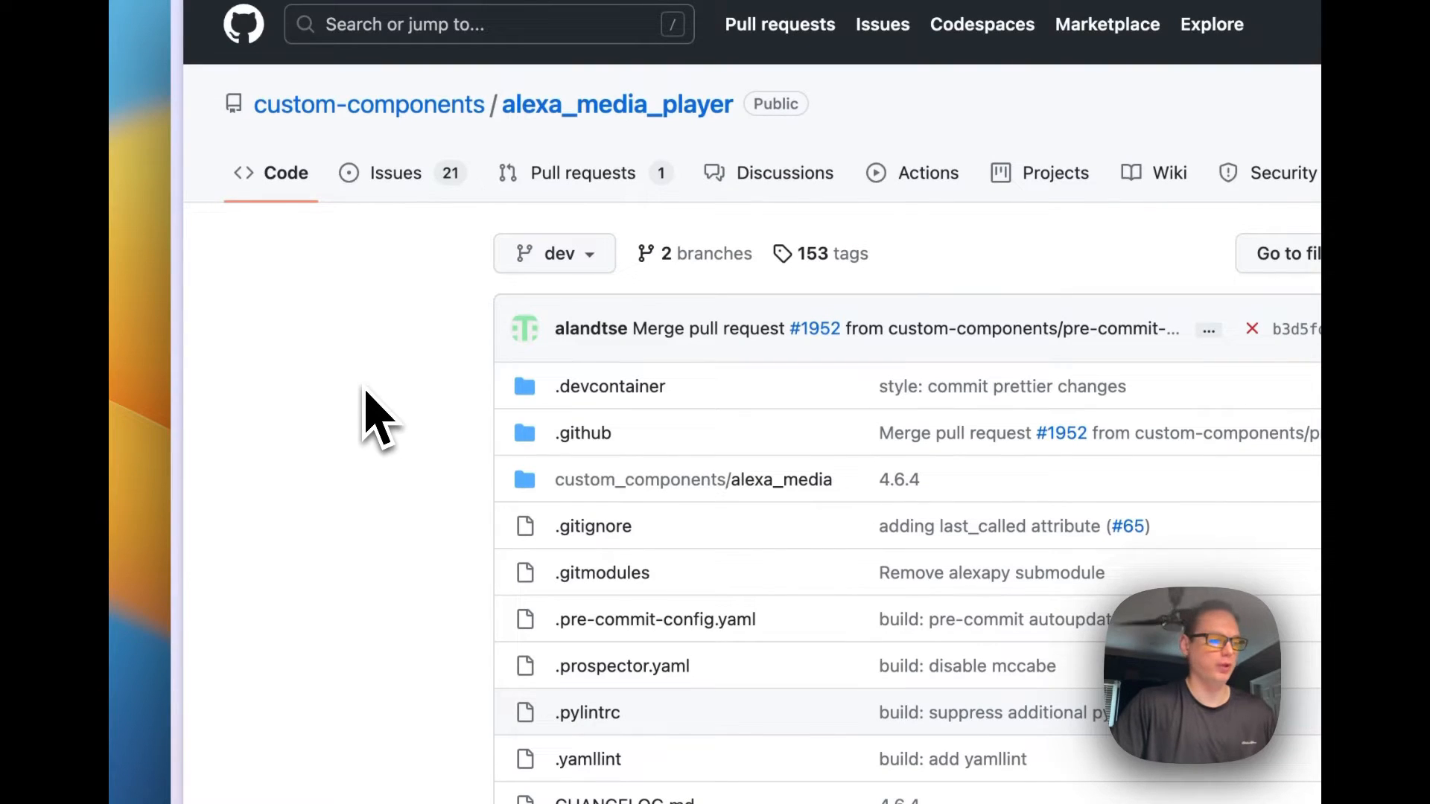
pyautogui.moveTo(378, 297)
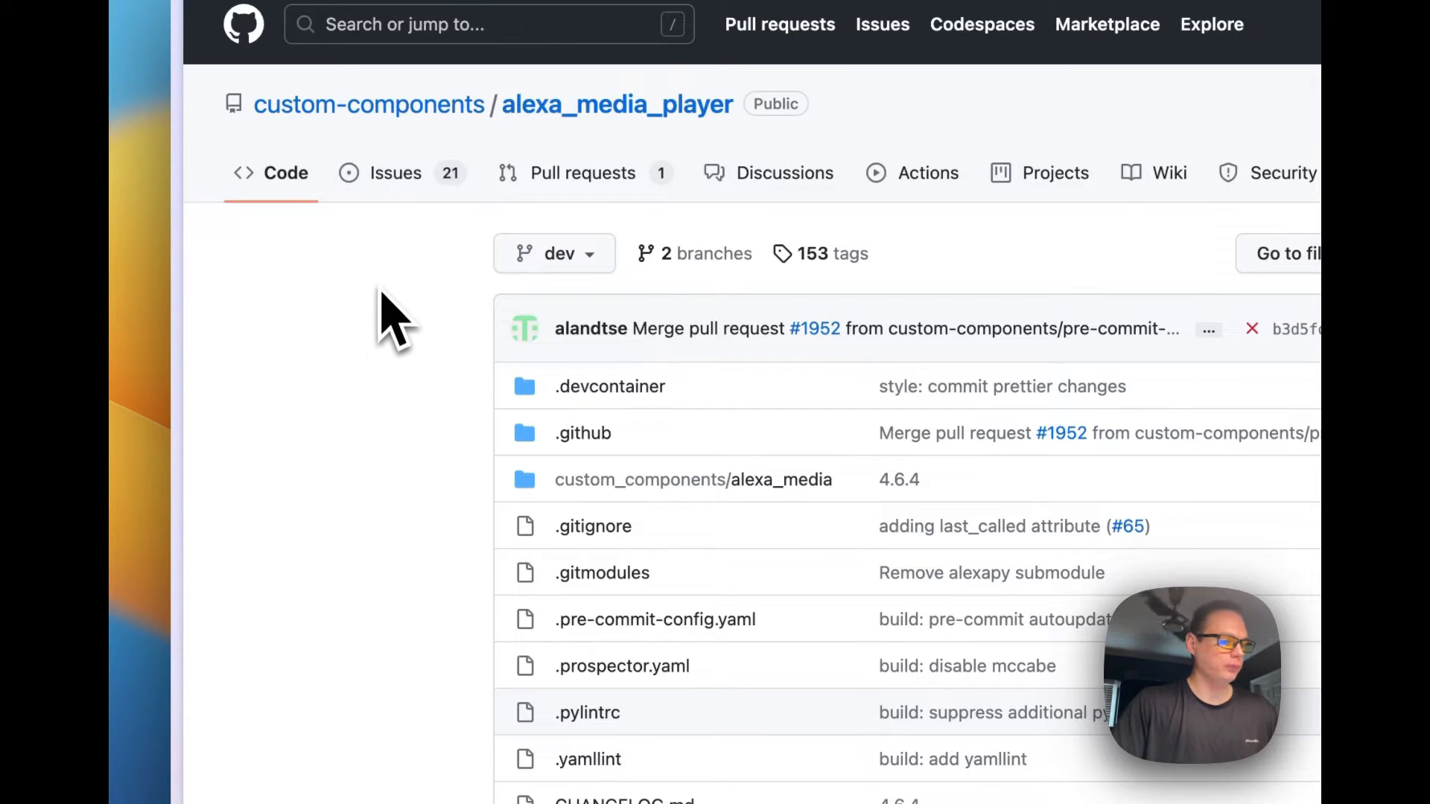
pyautogui.scroll(-3)
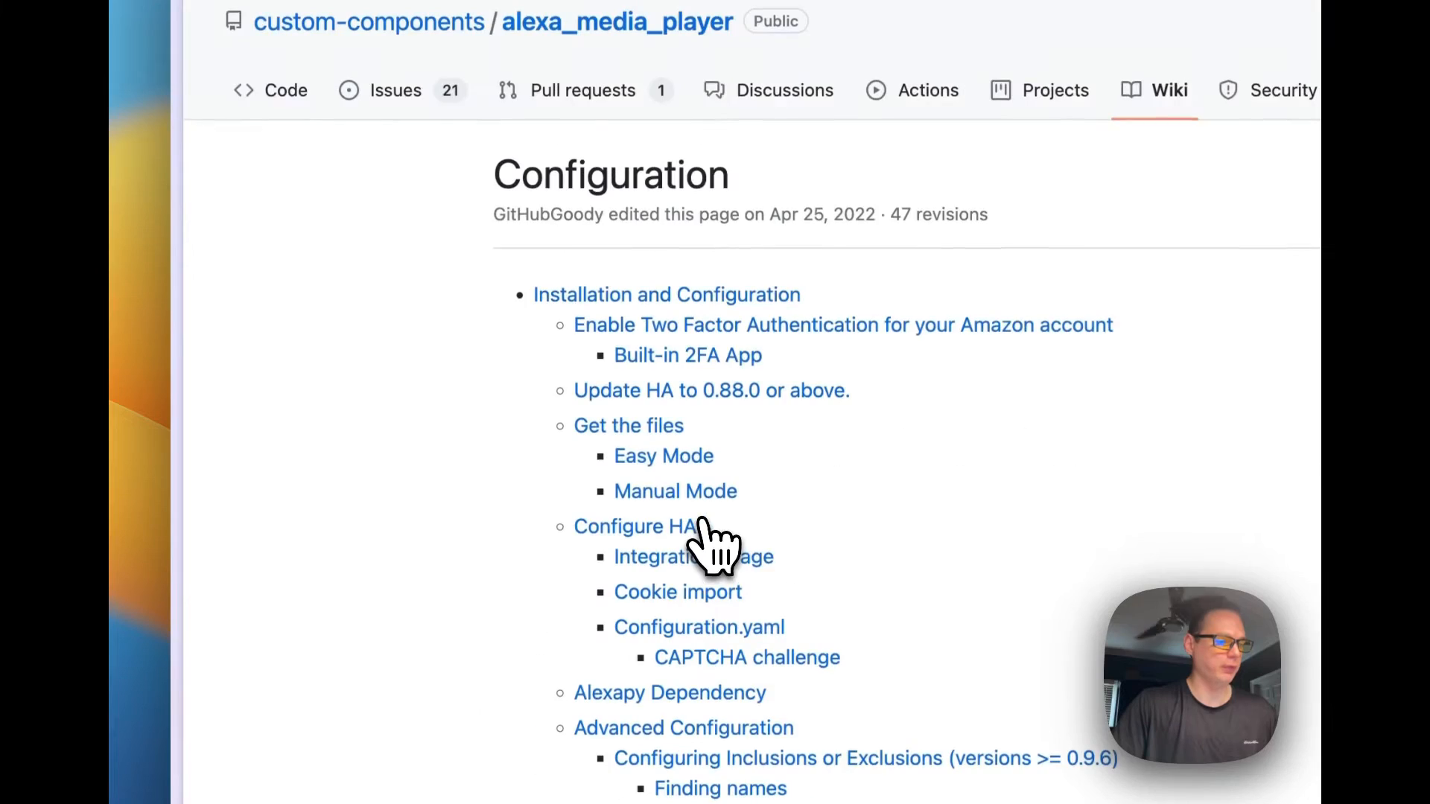
pyautogui.scroll(-3)
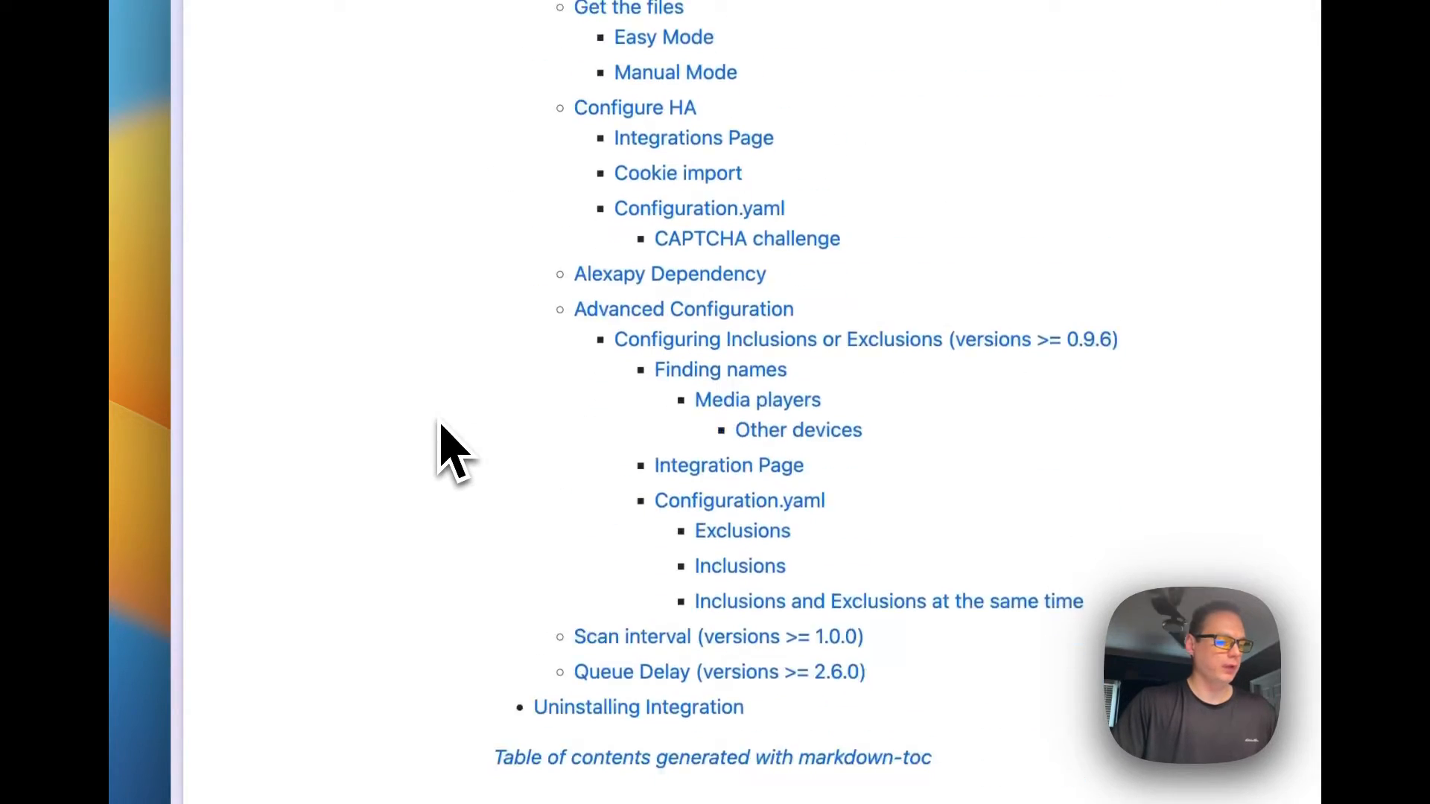
pyautogui.scroll(-3)
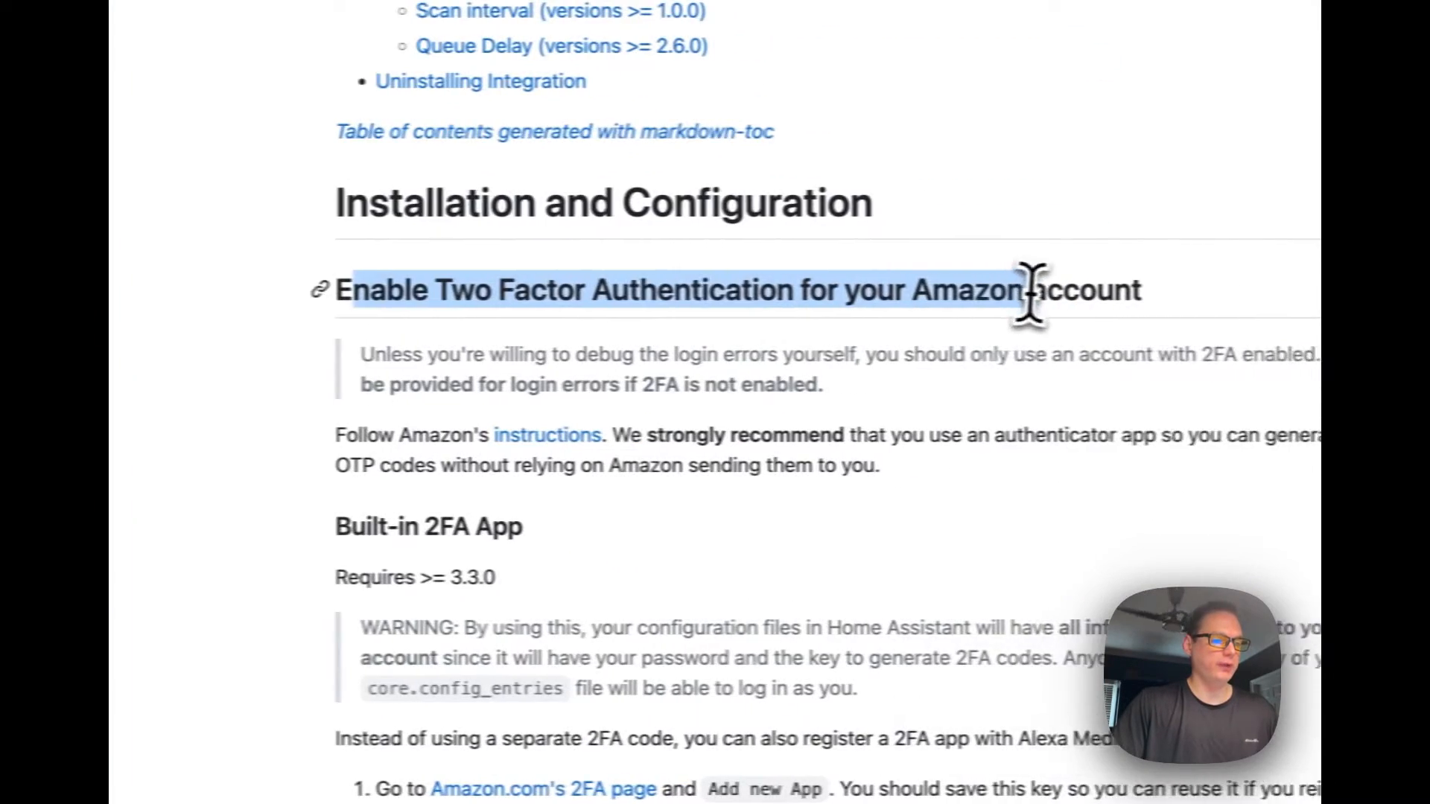
pyautogui.scroll(-3)
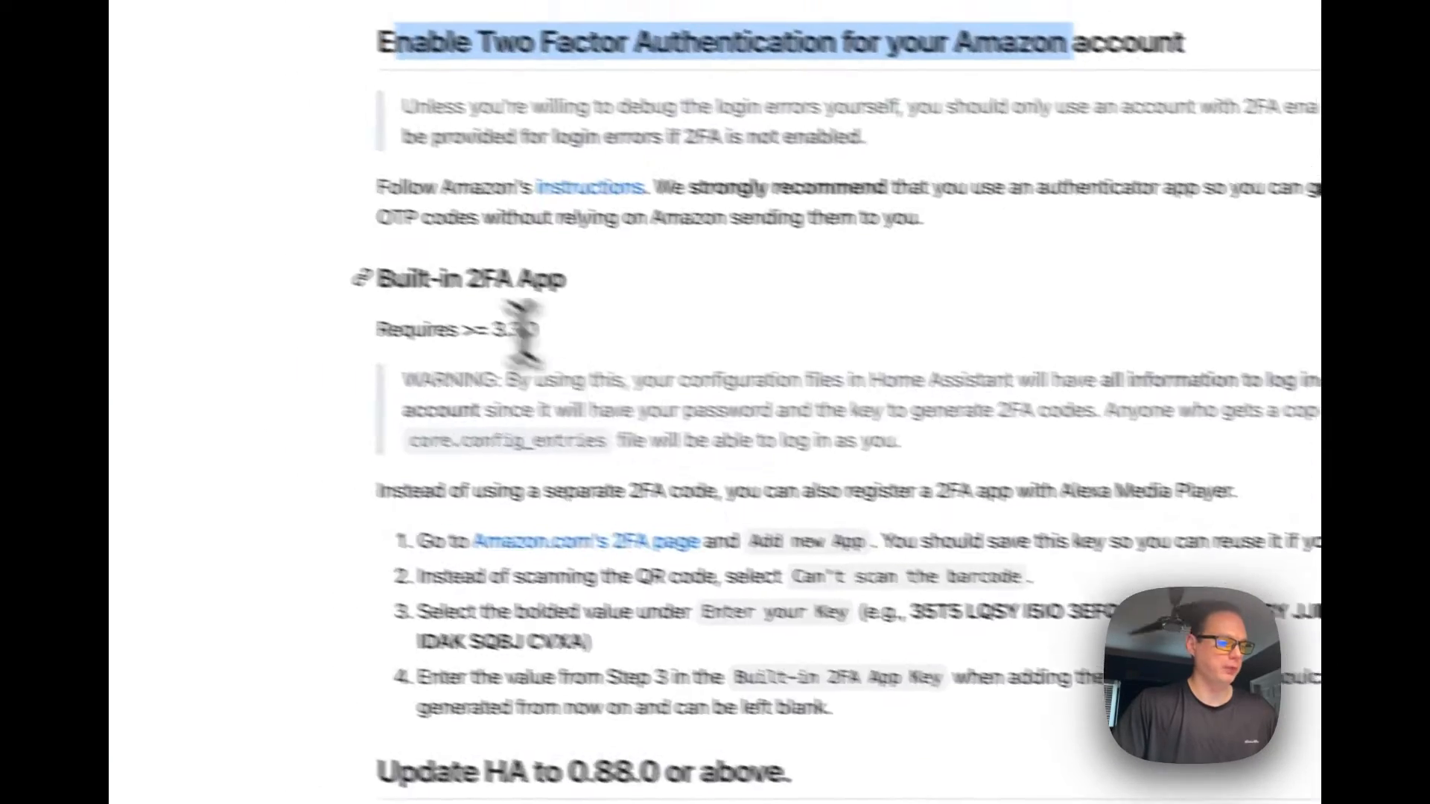
pyautogui.scroll(-3)
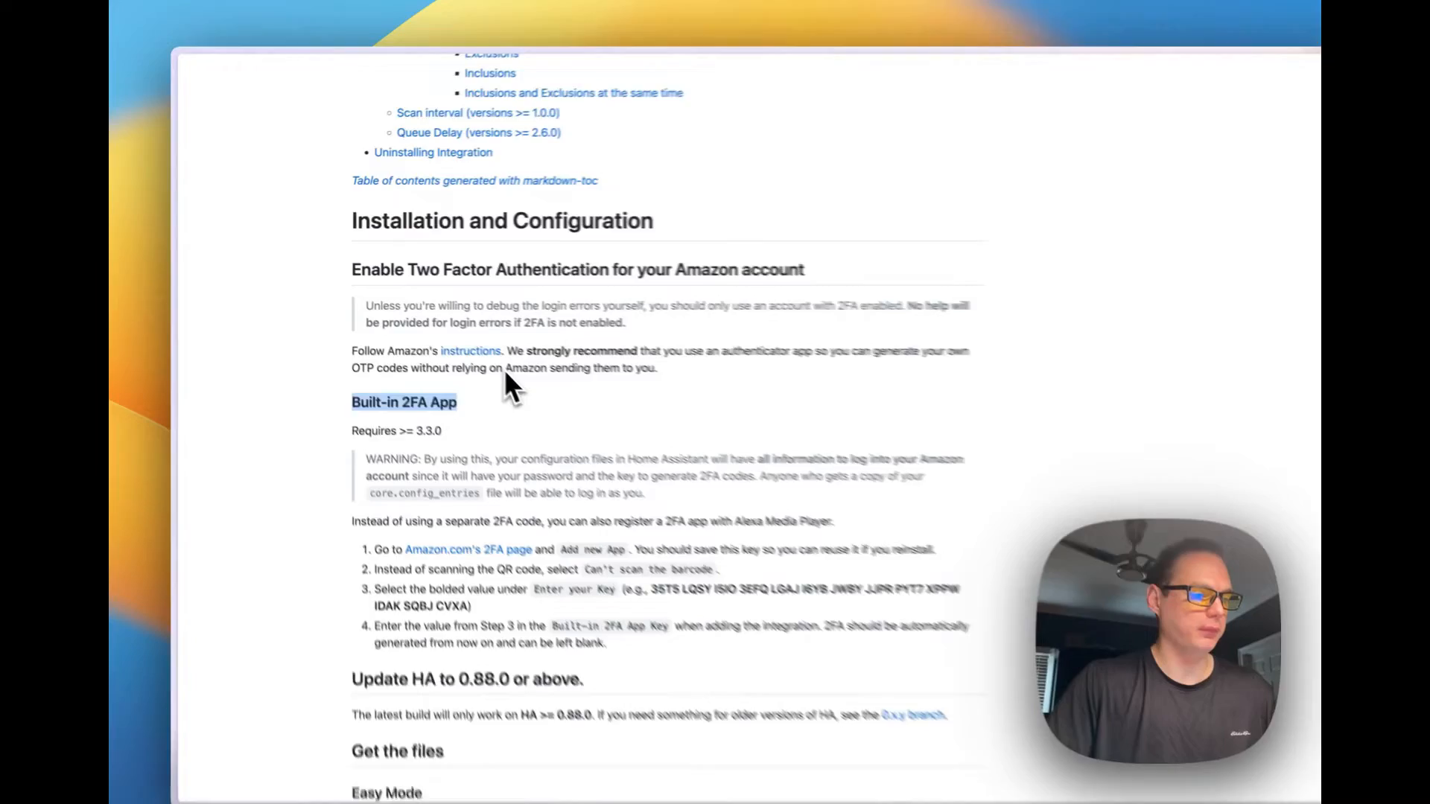
pyautogui.scroll(-3)
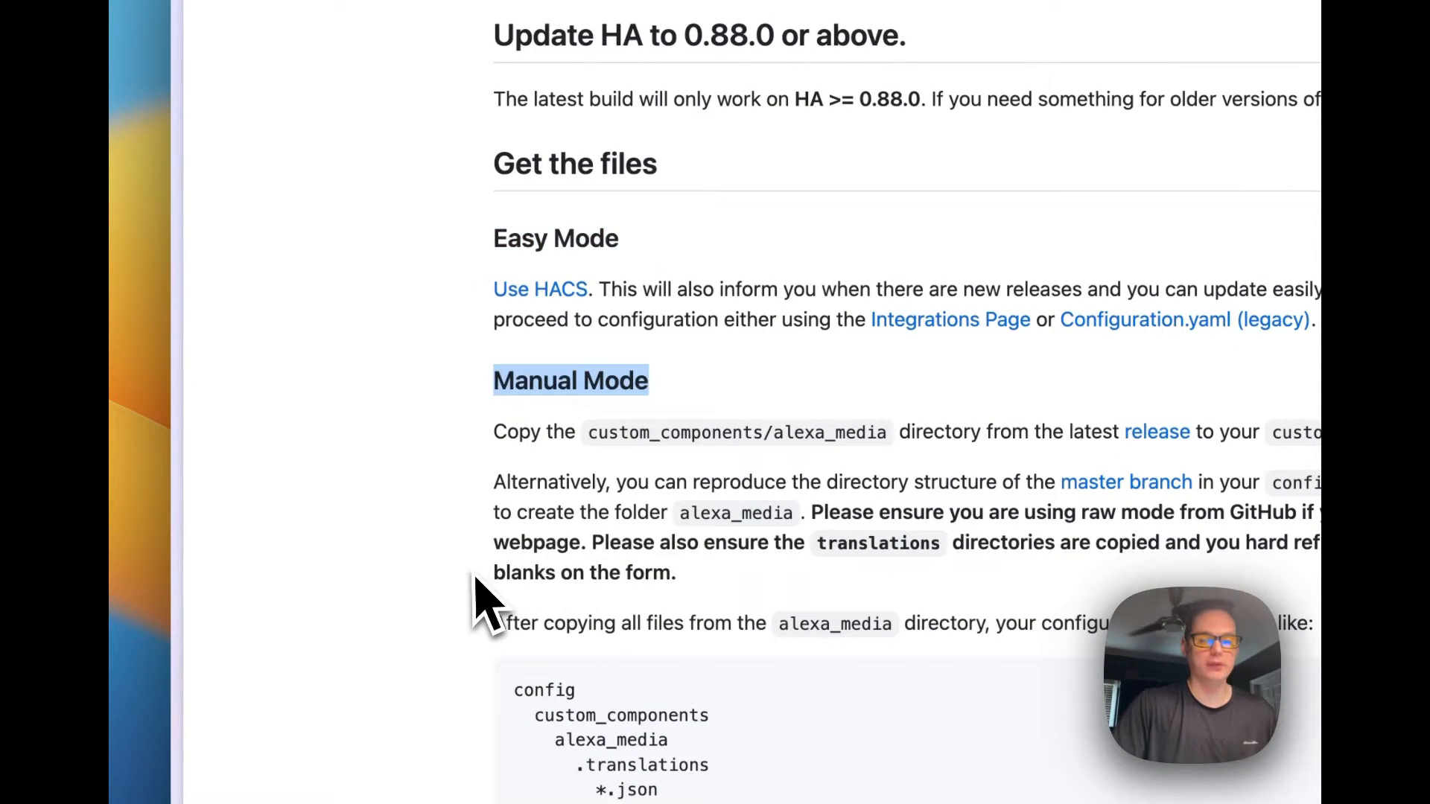
pyautogui.scroll(-3)
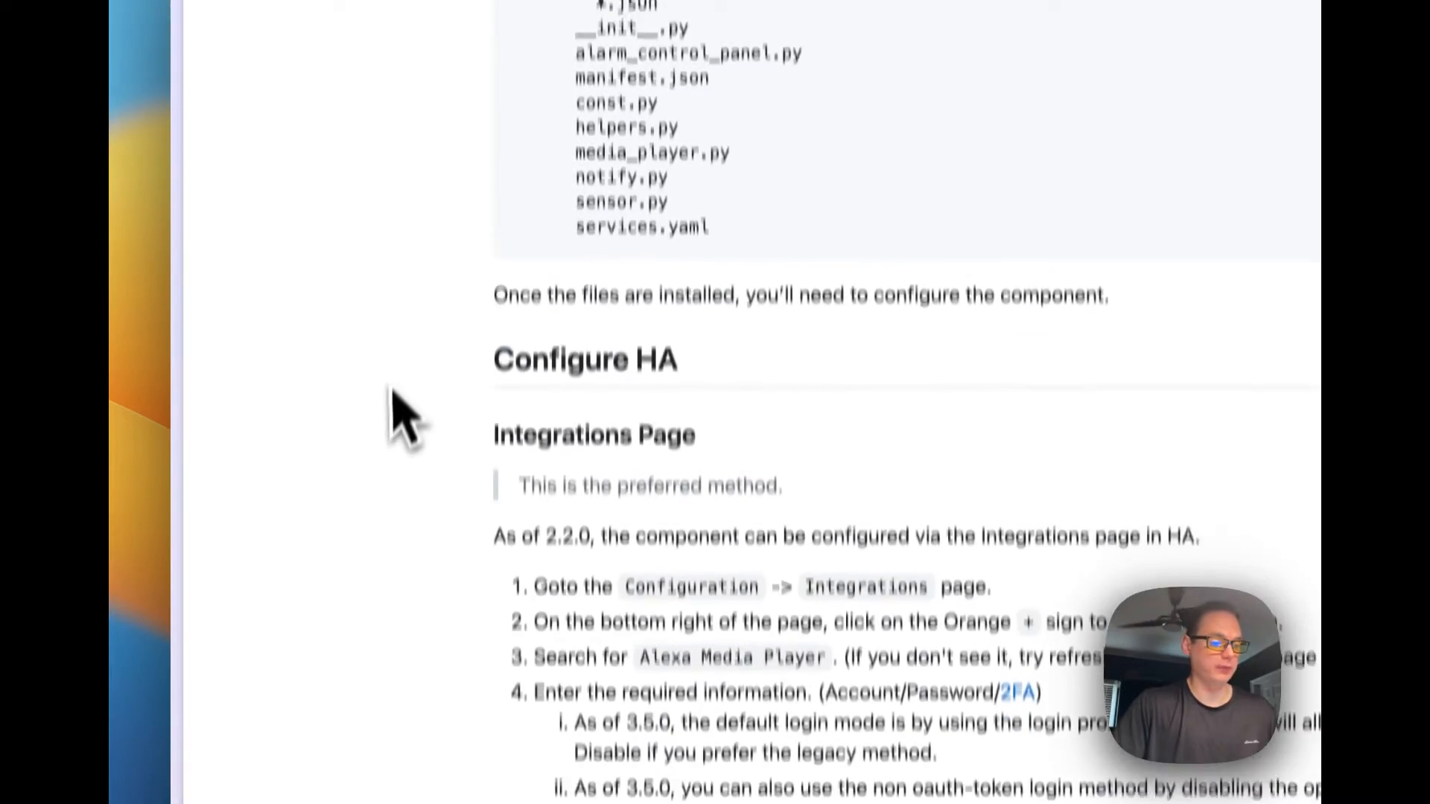
pyautogui.scroll(-3)
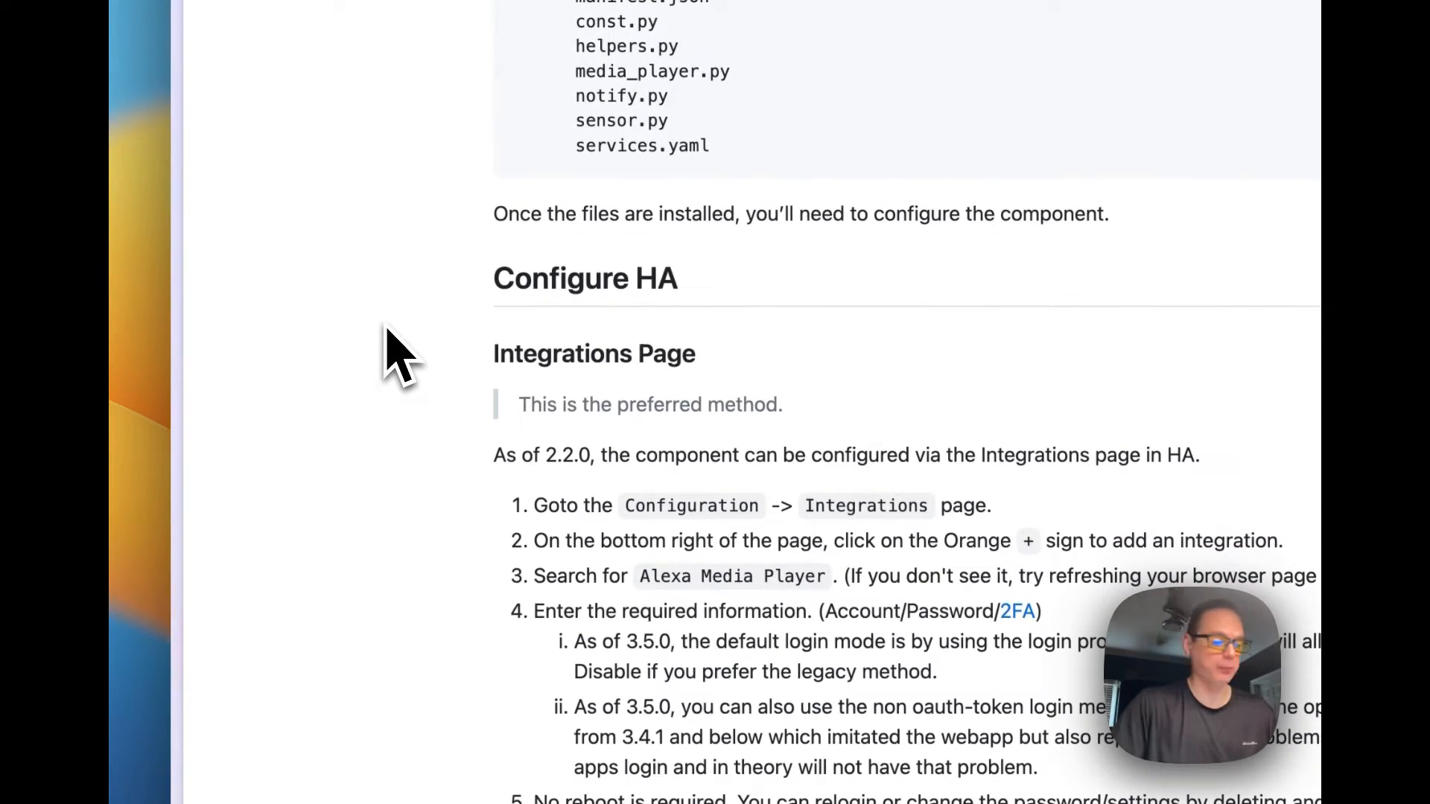
pyautogui.scroll(-3)
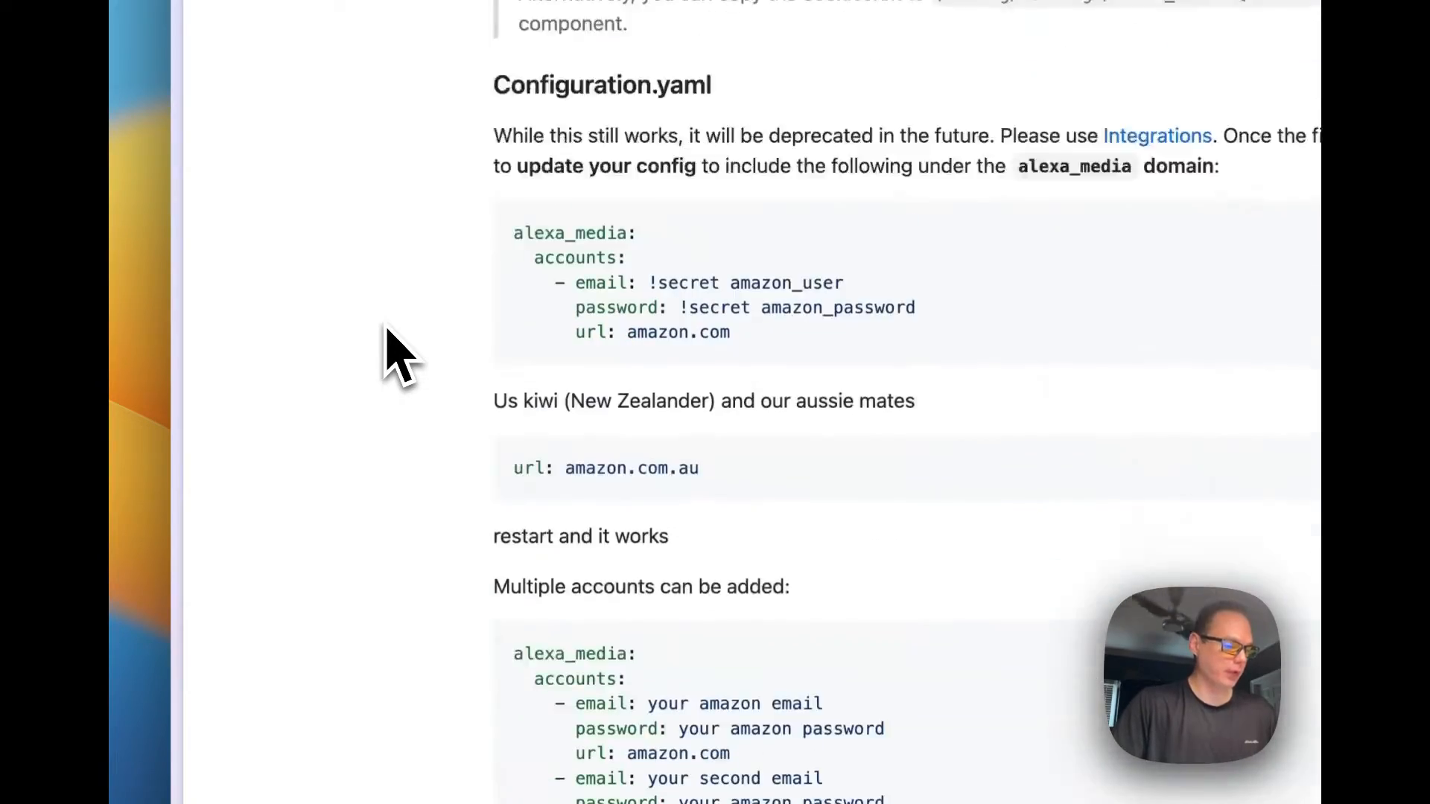
pyautogui.scroll(-3)
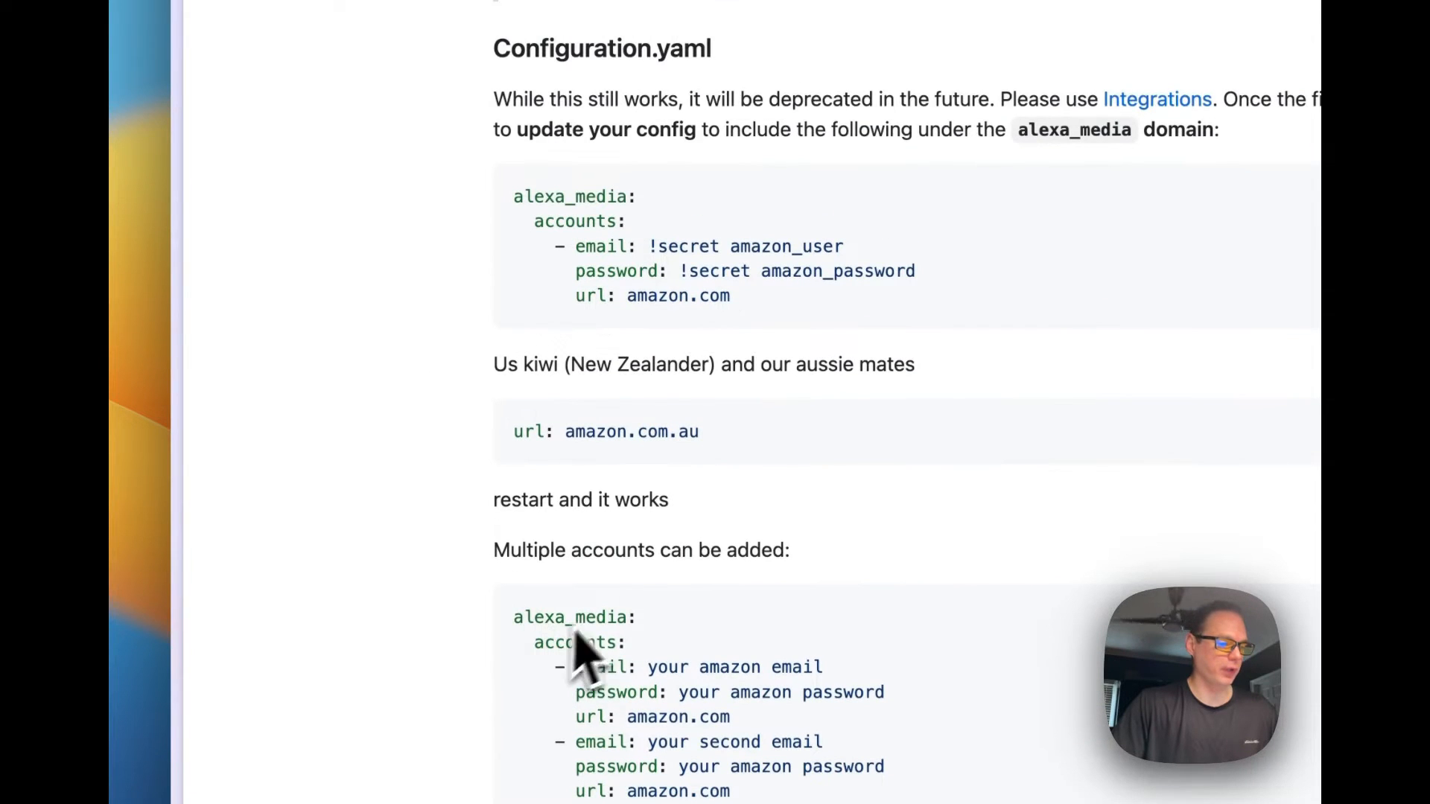
pyautogui.moveTo(721, 283)
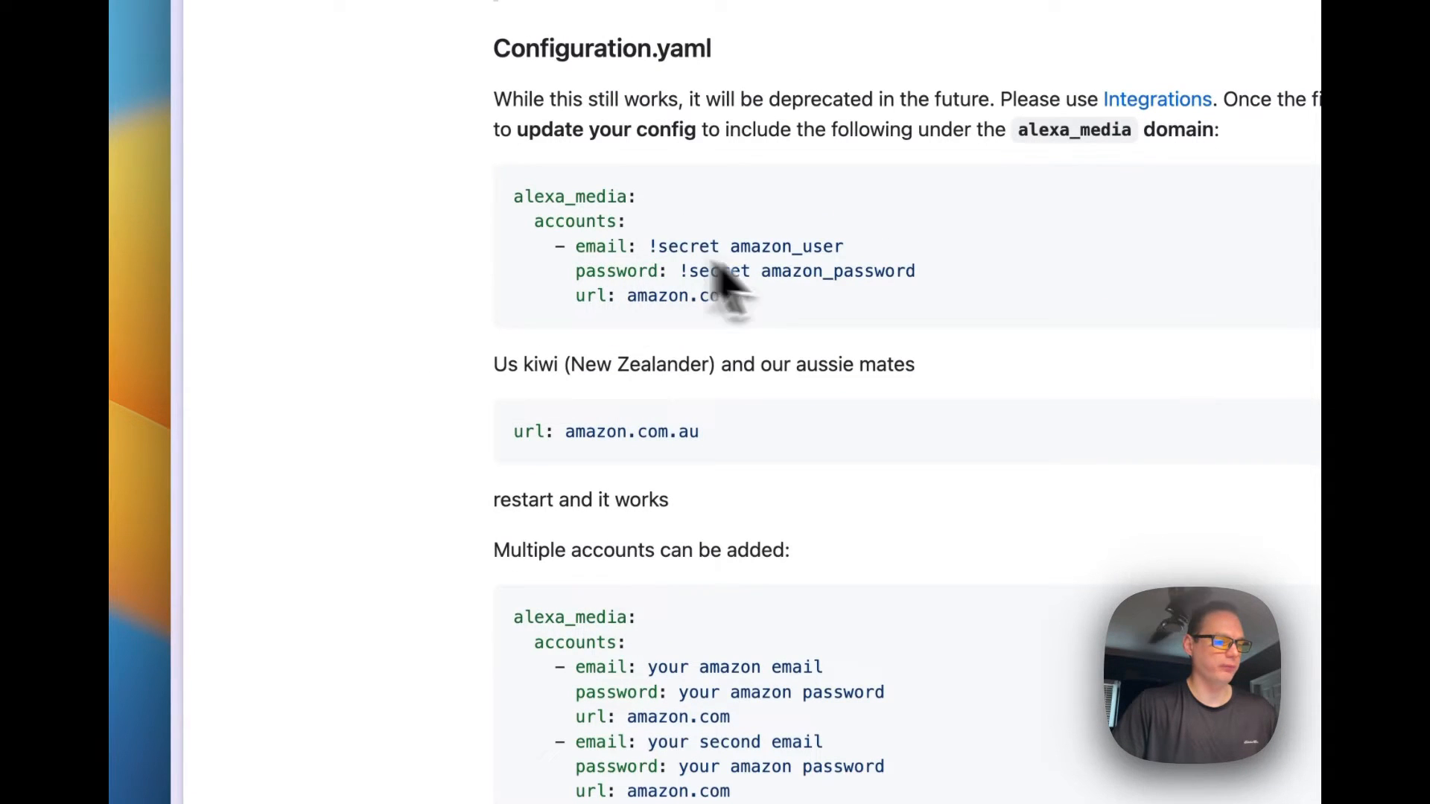
pyautogui.scroll(-3)
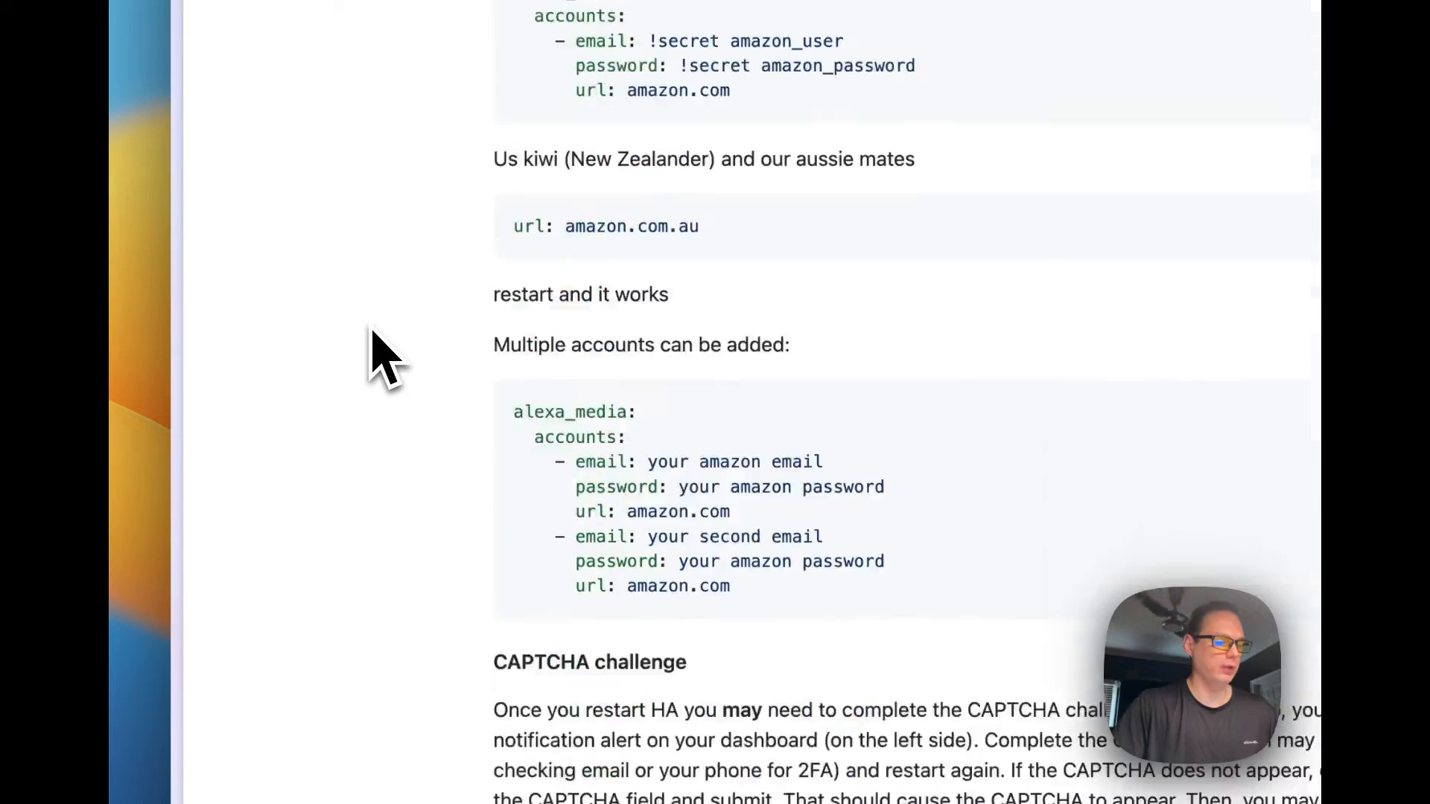
pyautogui.scroll(-3)
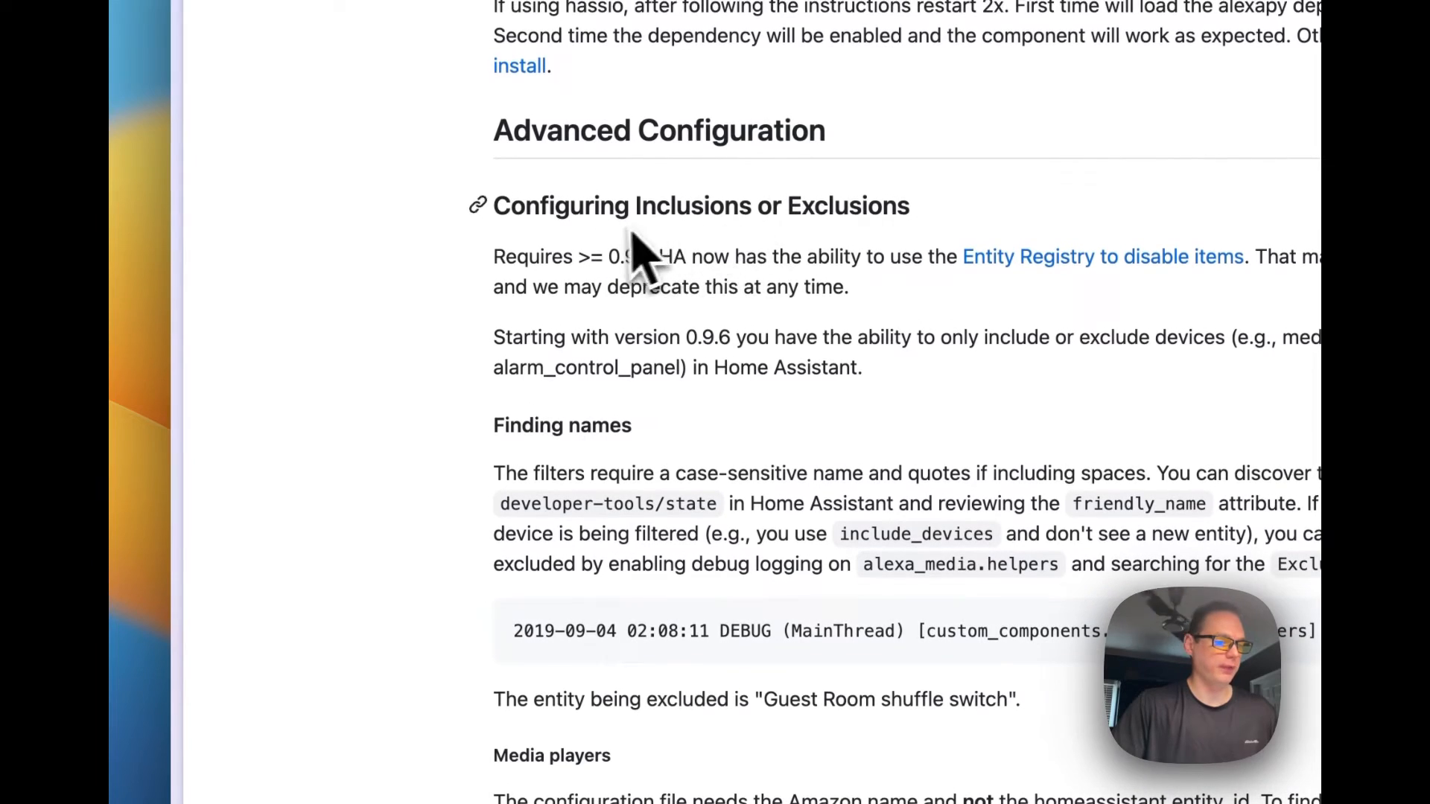
pyautogui.scroll(-3)
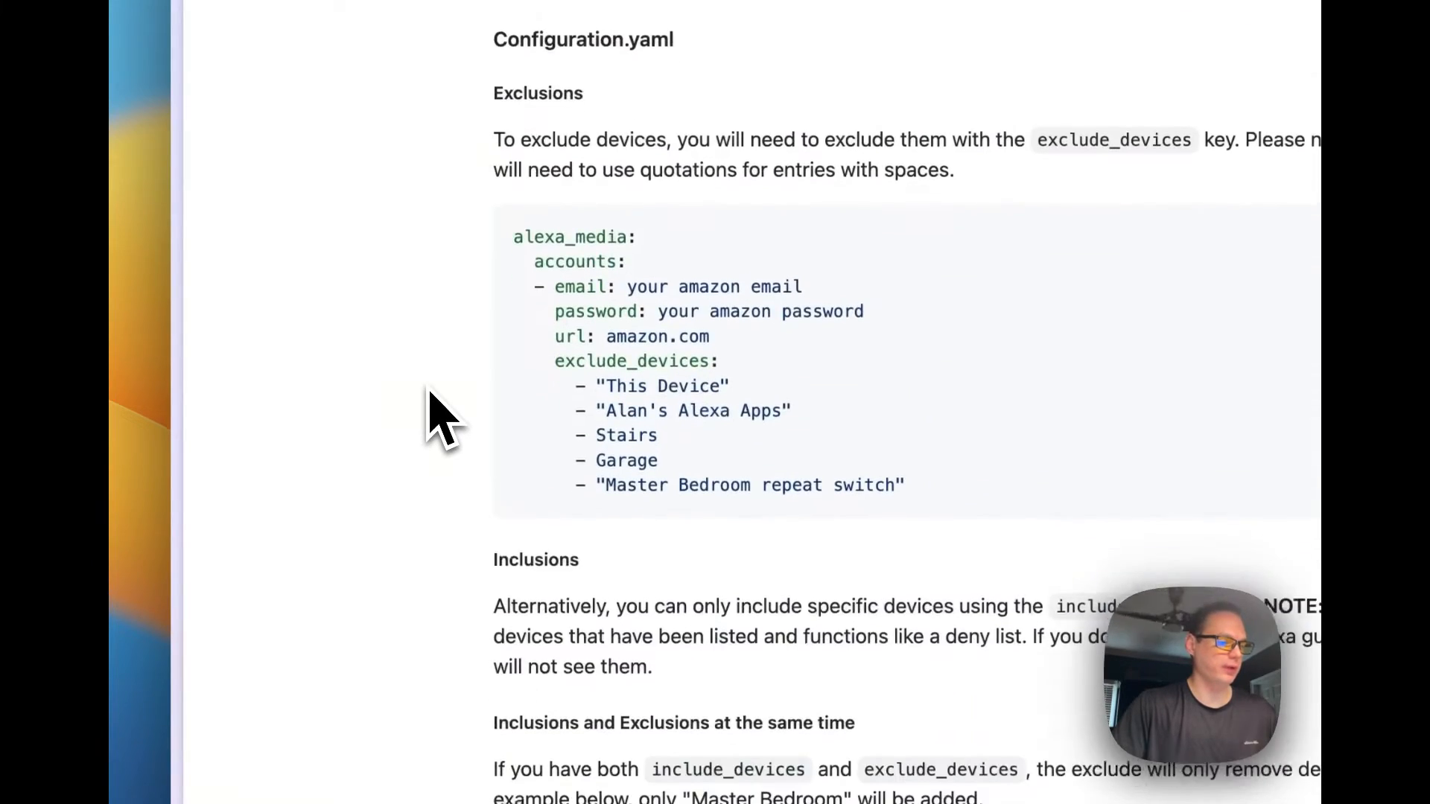
pyautogui.scroll(-3)
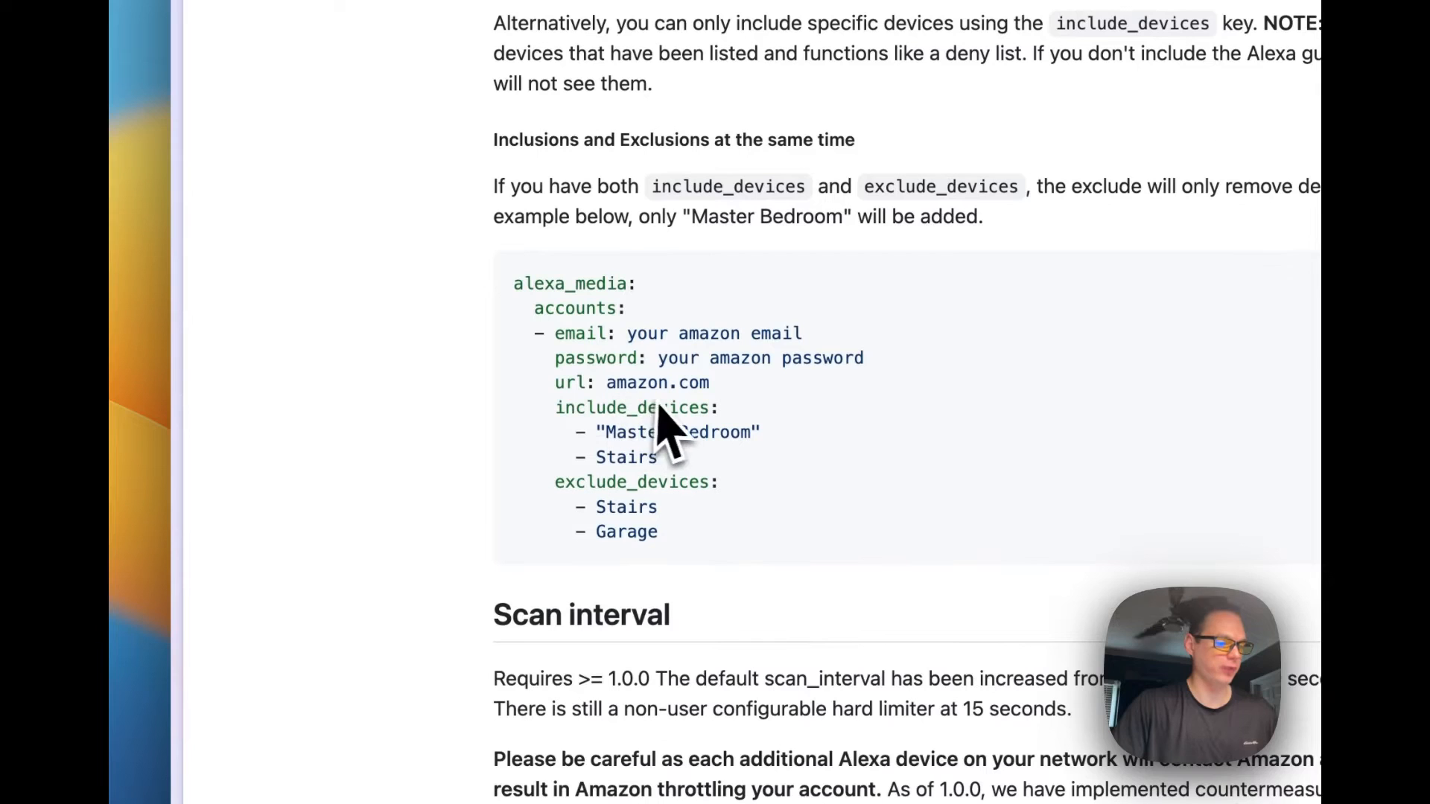
pyautogui.moveTo(602, 606)
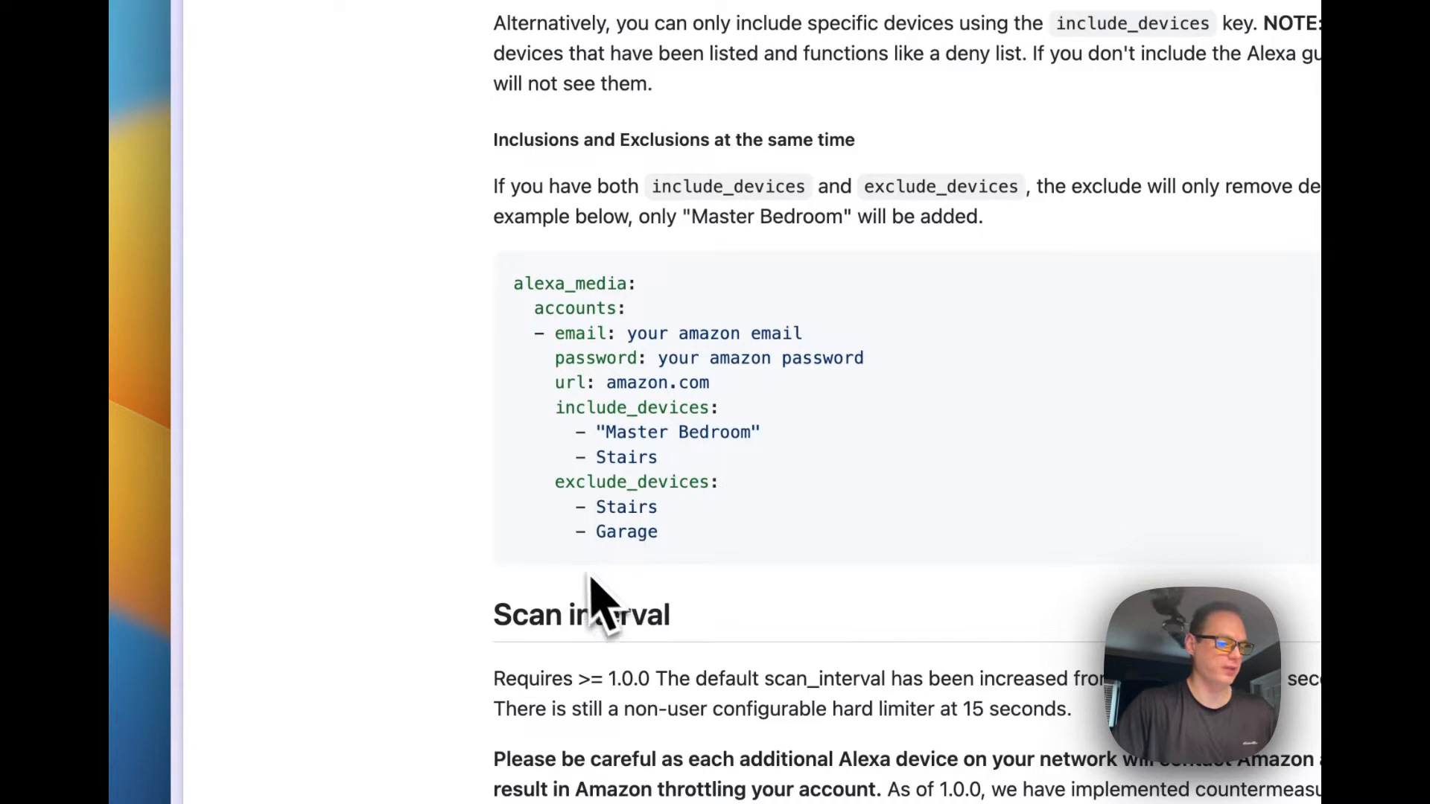
pyautogui.scroll(-3)
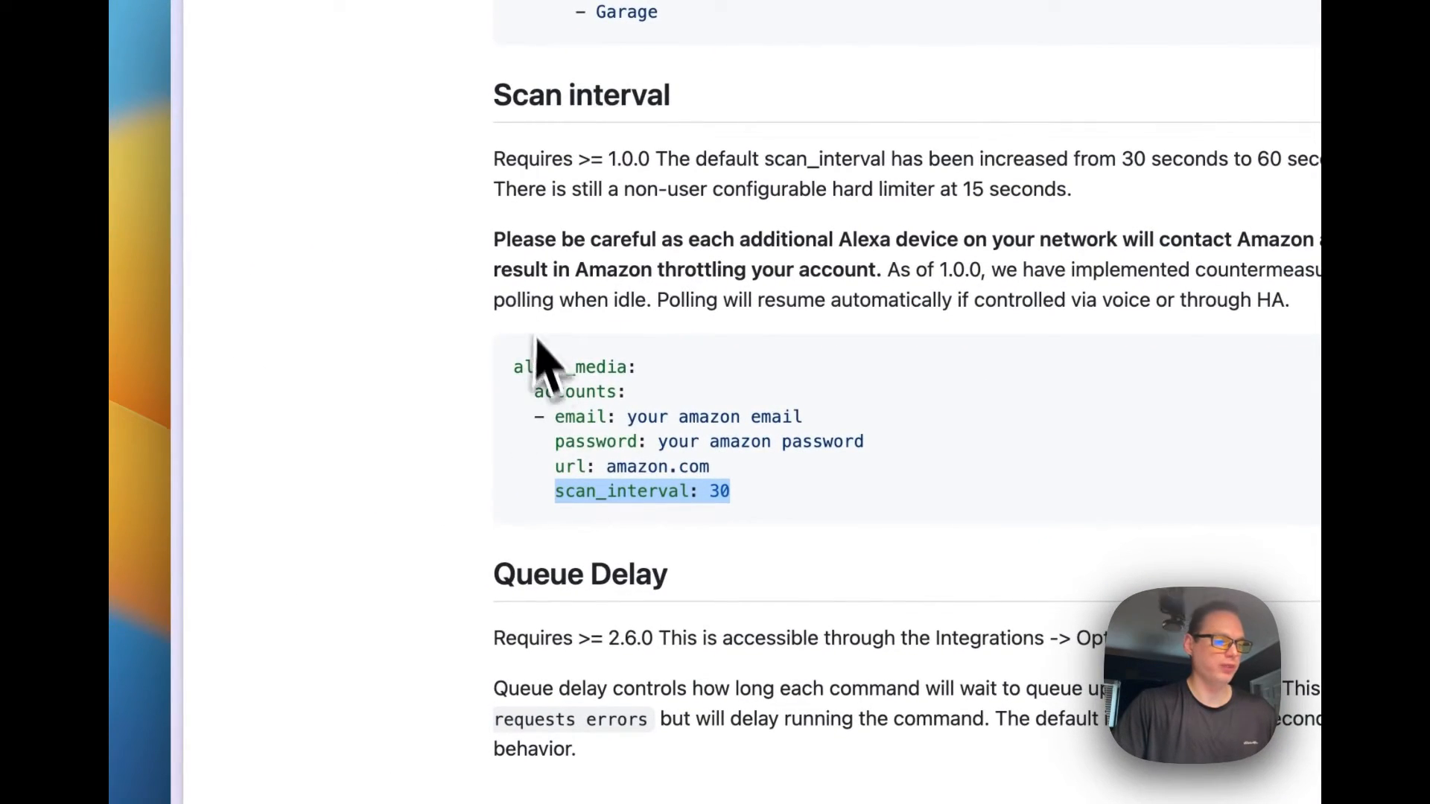
pyautogui.moveTo(629, 301)
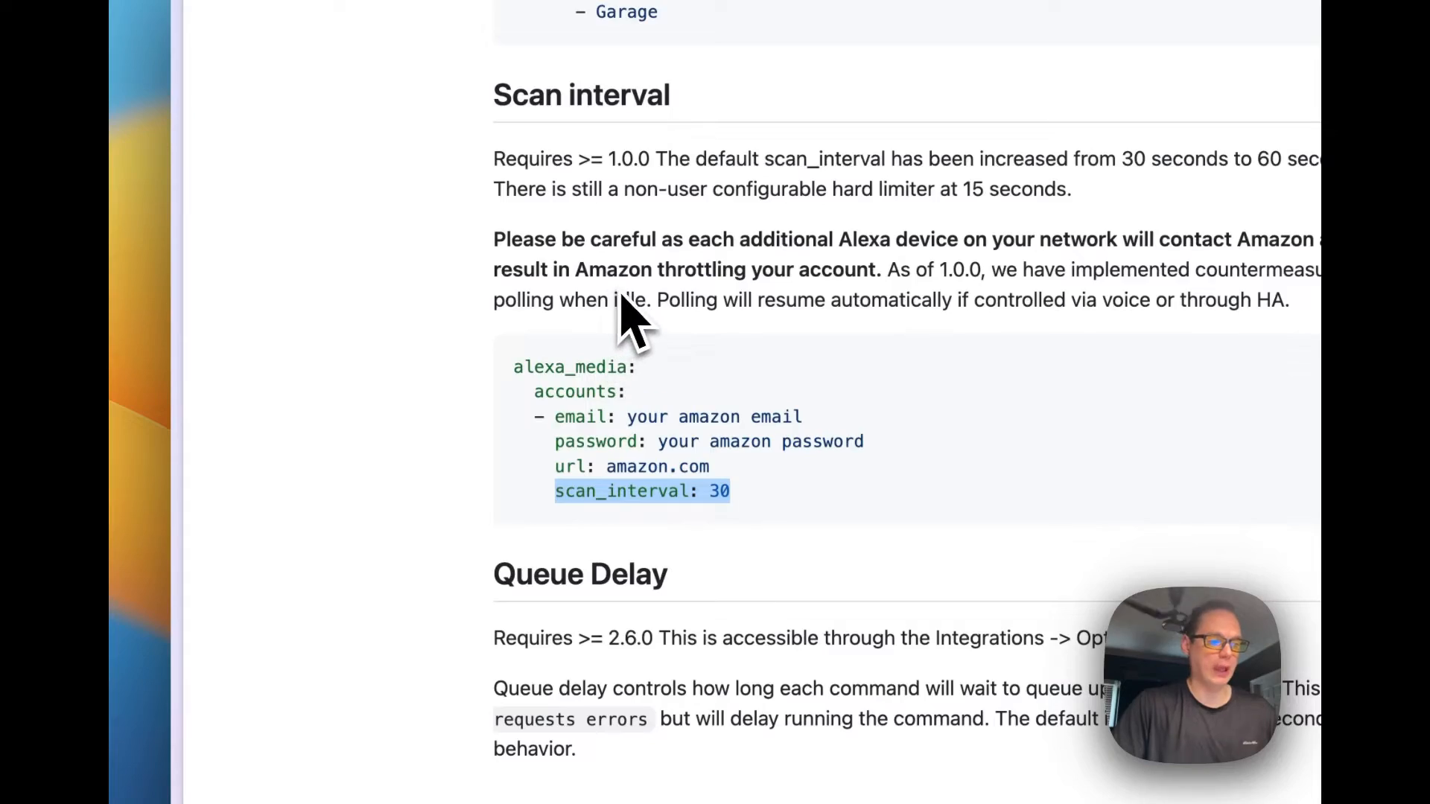
pyautogui.moveTo(456, 557)
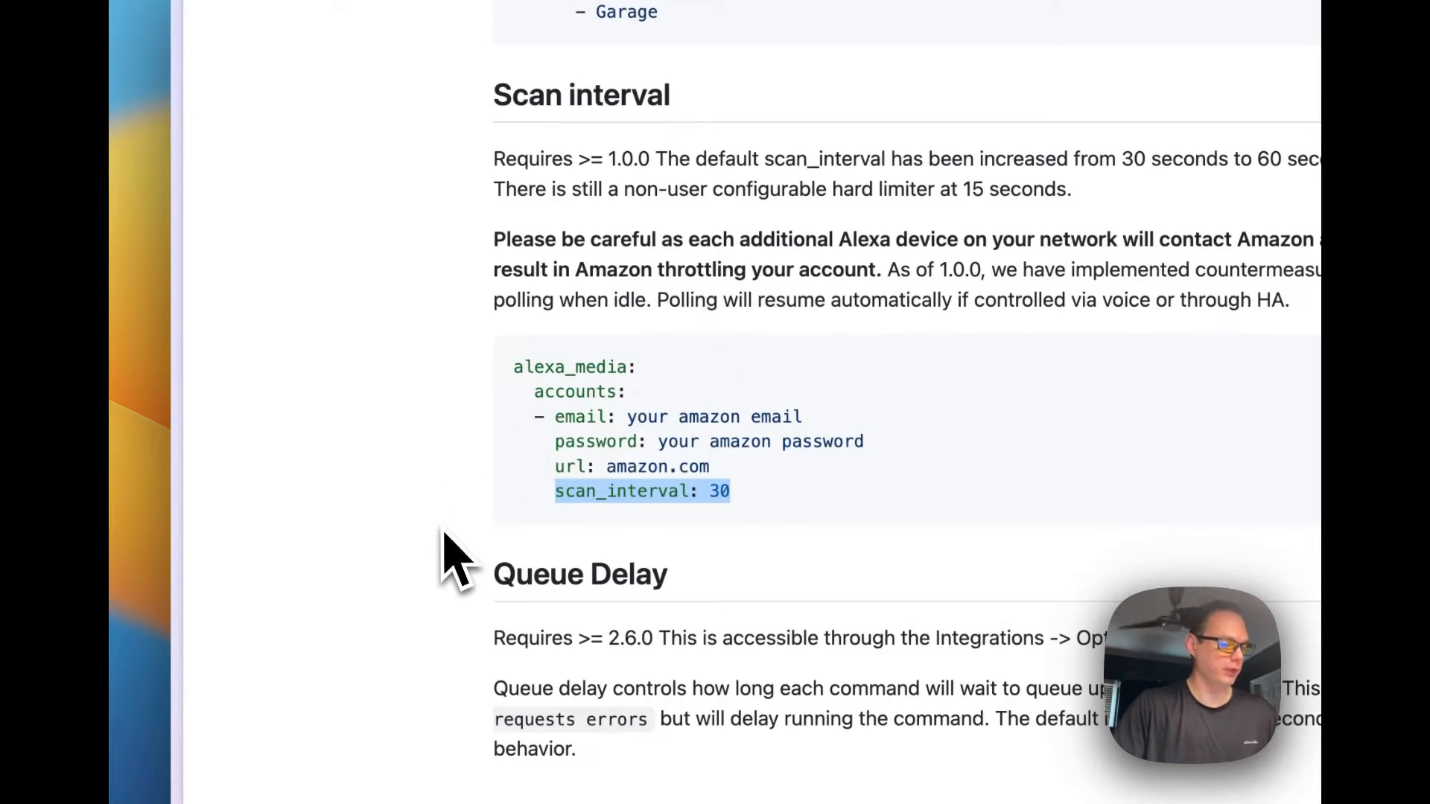
pyautogui.scroll(3)
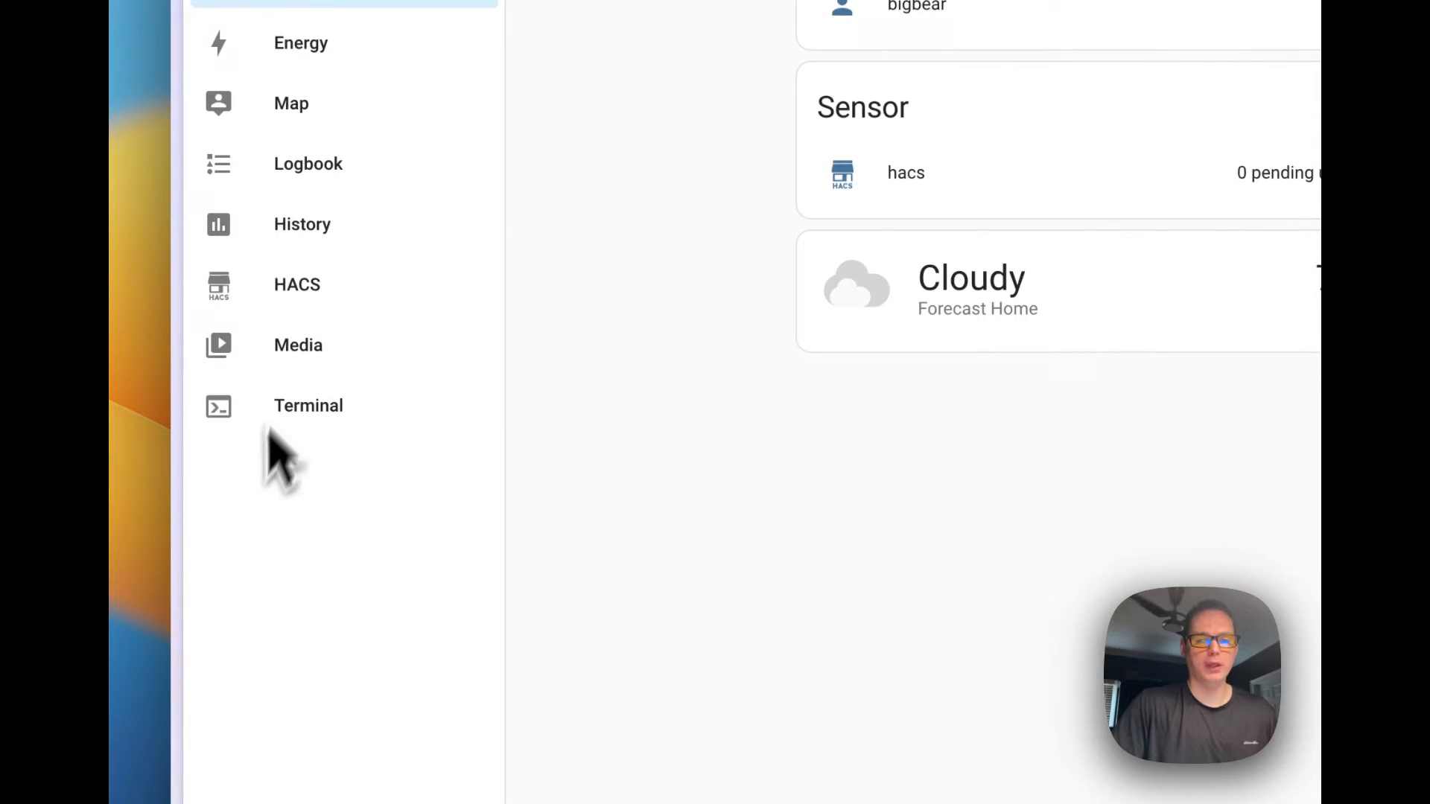
pyautogui.moveTo(292, 525)
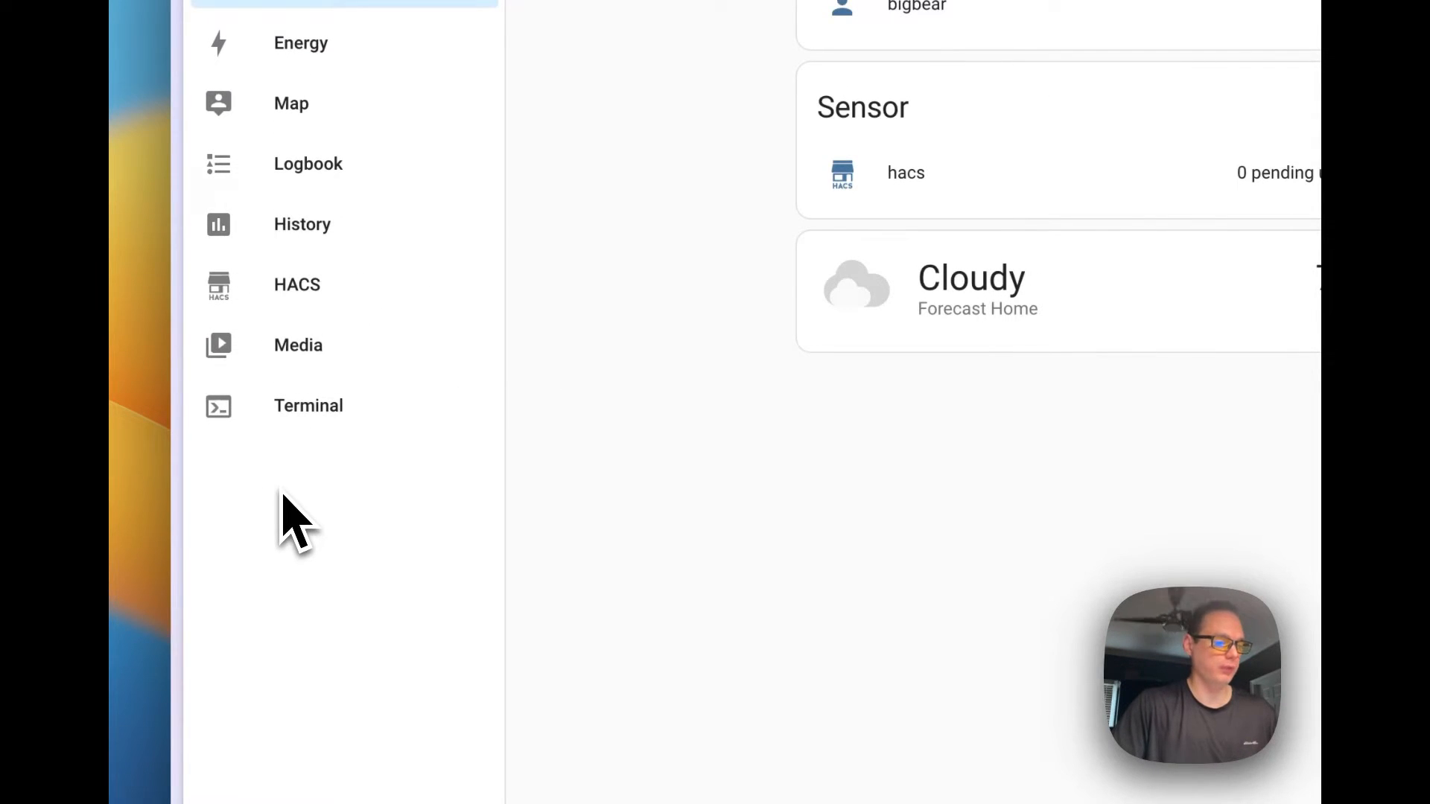
pyautogui.moveTo(589, 529)
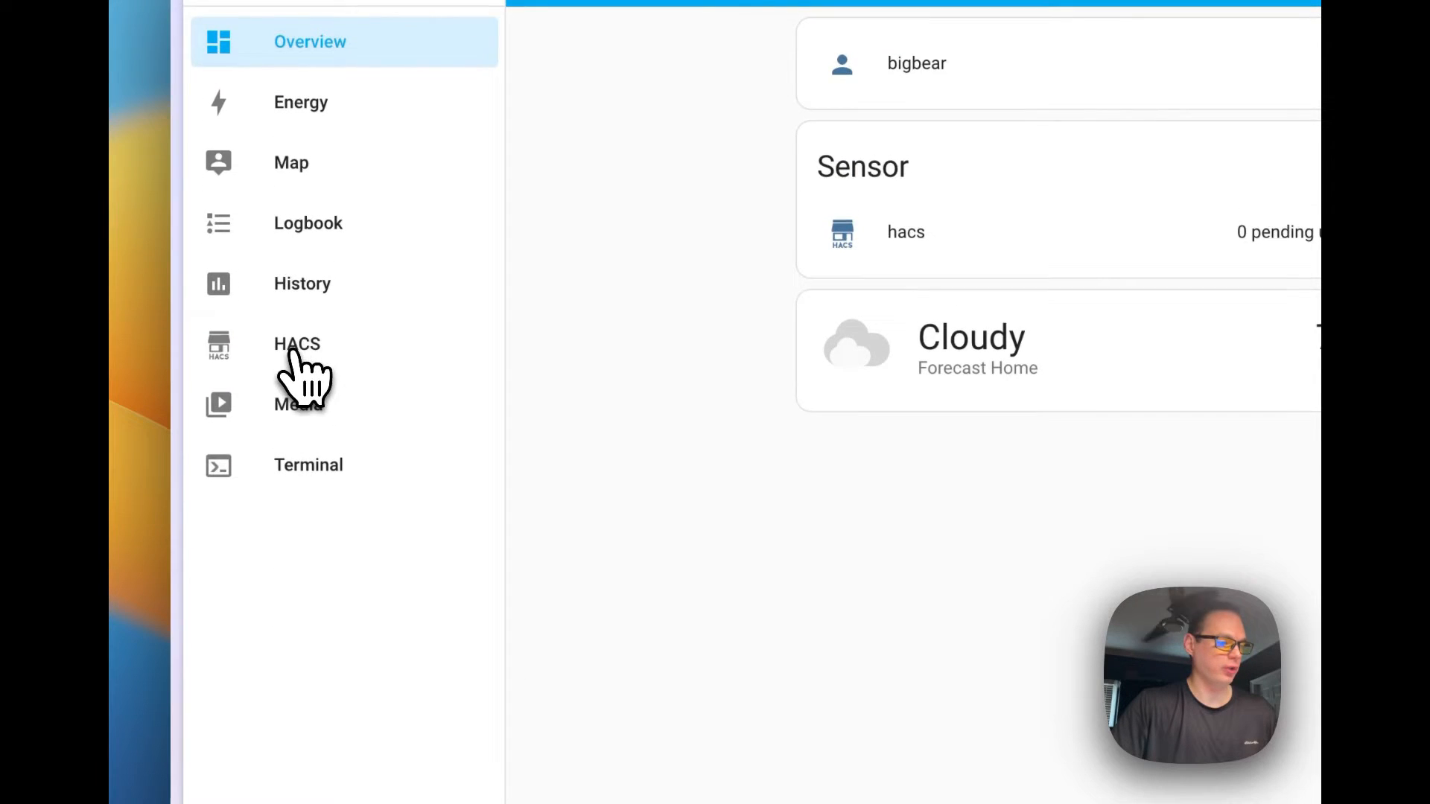
# Search HACS integrations for 'Alexa' and open the Alexa Media Player repository.
pyautogui.click(296, 345)
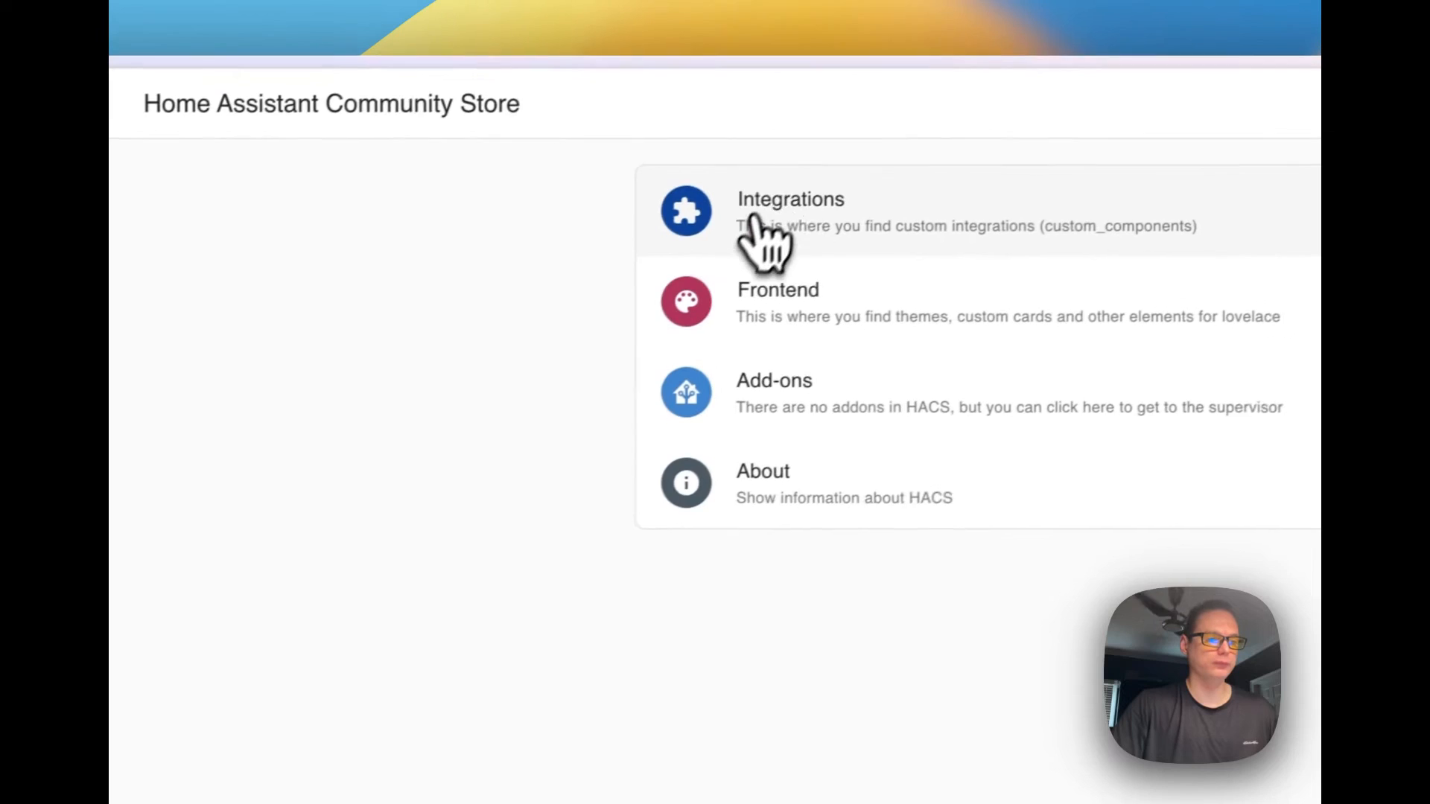
pyautogui.click(789, 199)
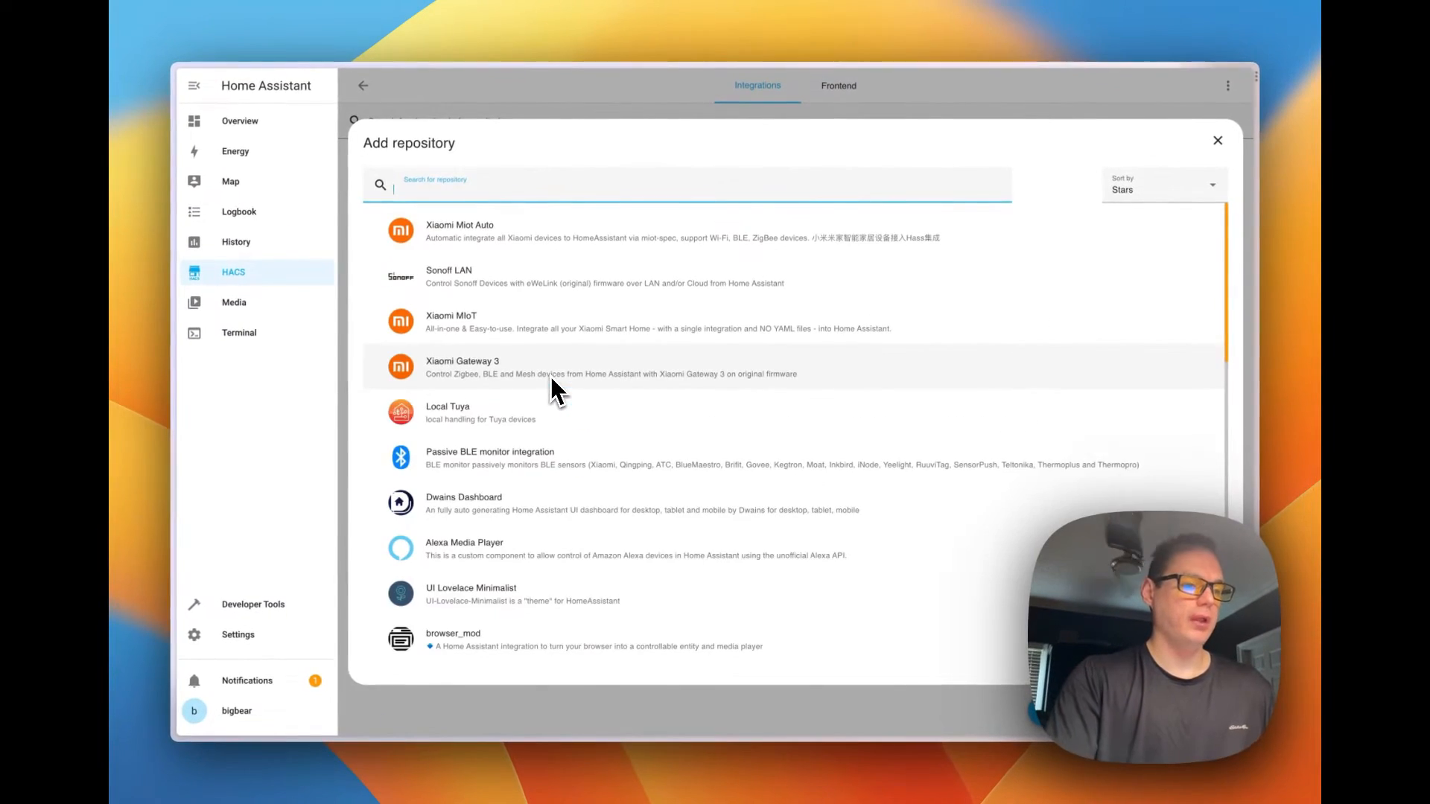
pyautogui.write('Alexa')
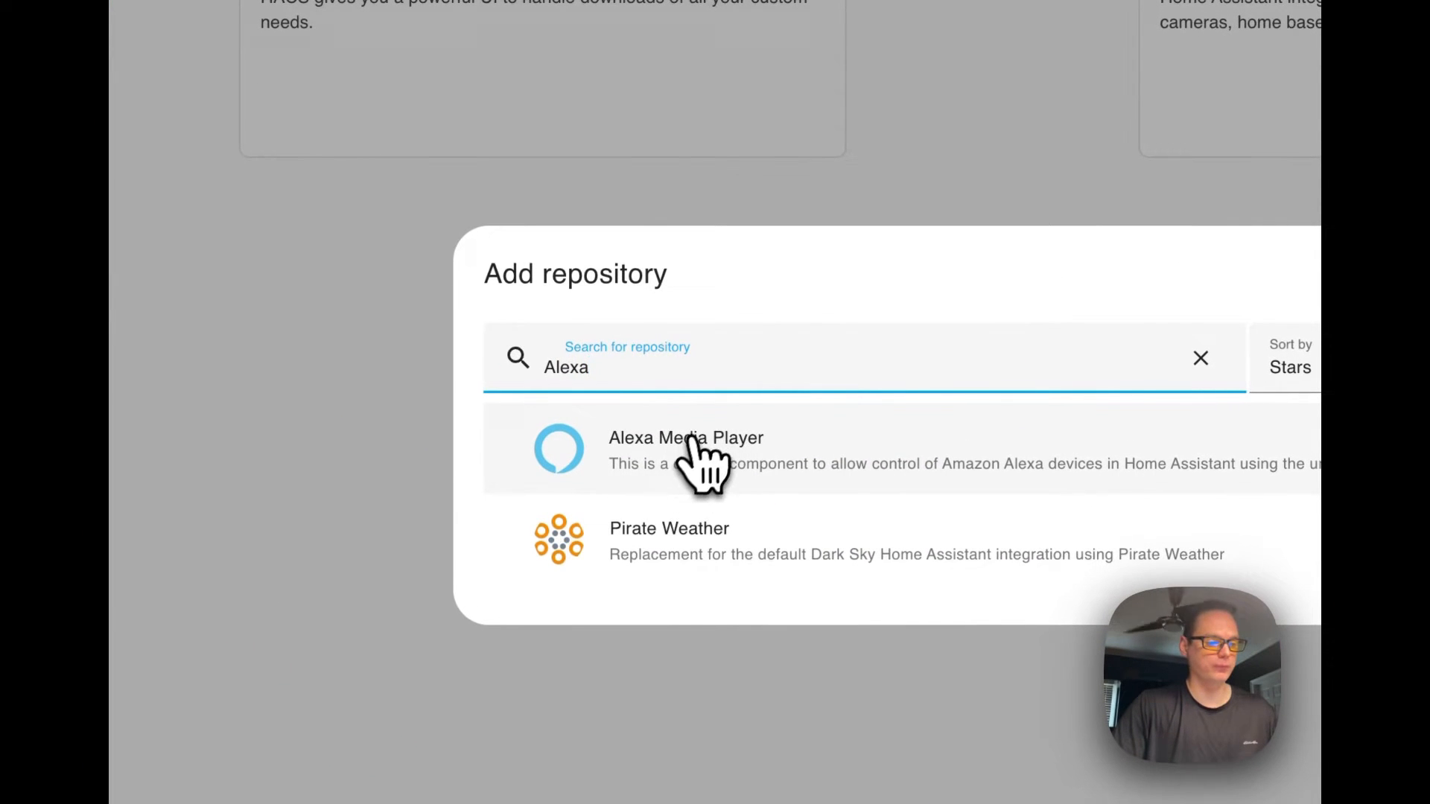
pyautogui.click(686, 438)
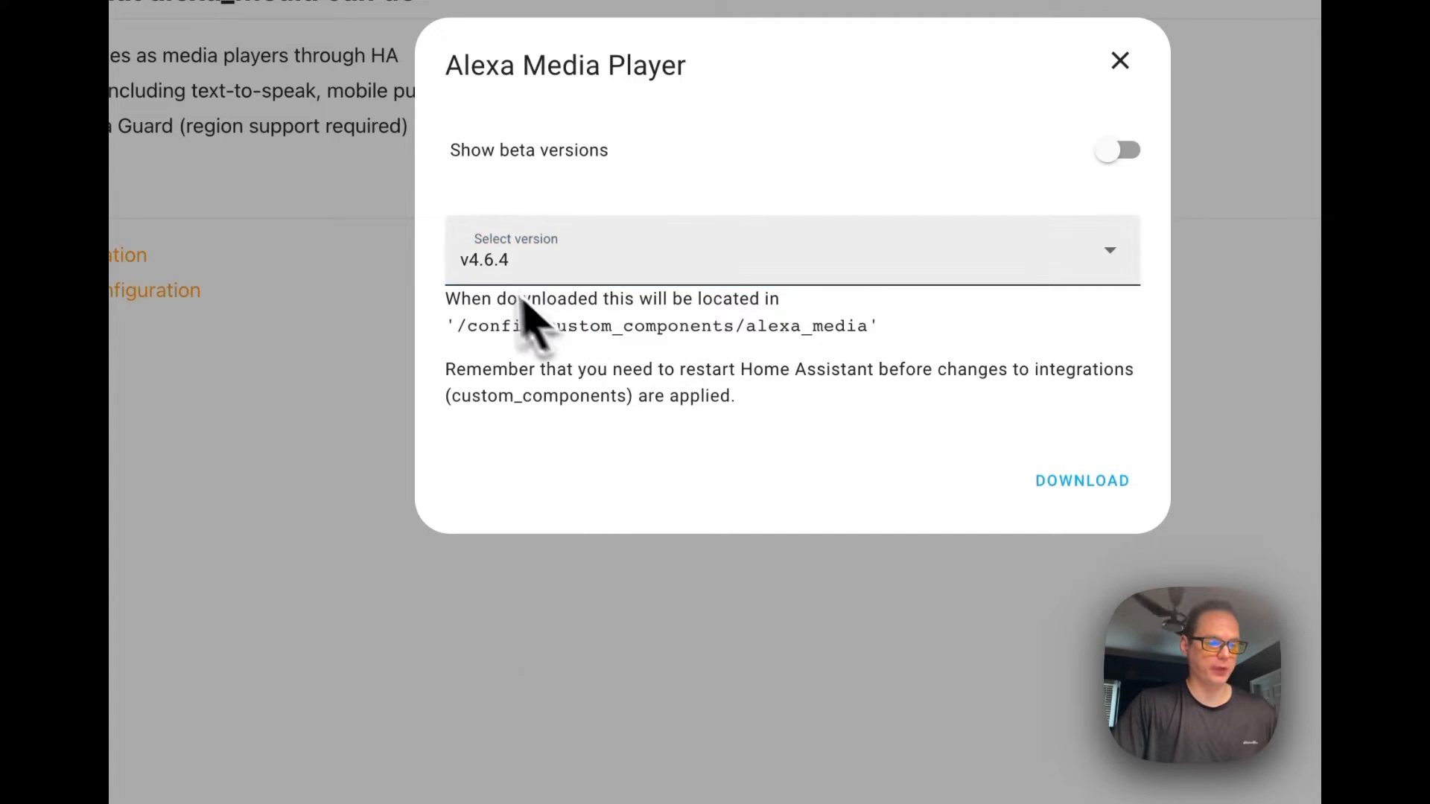
pyautogui.moveTo(579, 342)
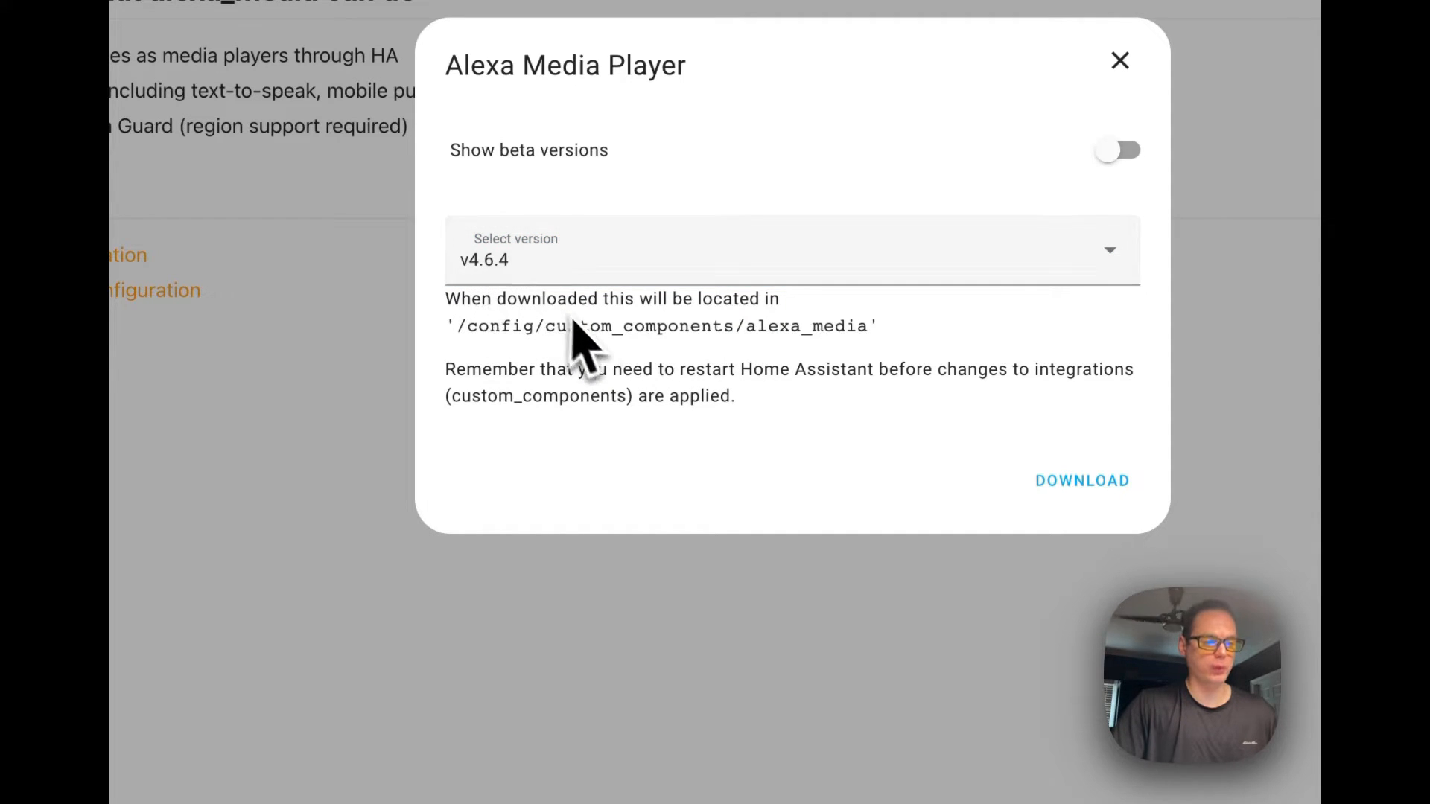
# Download Alexa Media Player v4.6.4, noting the restart requirement.
pyautogui.moveTo(456, 326); pyautogui.dragTo(720, 325)
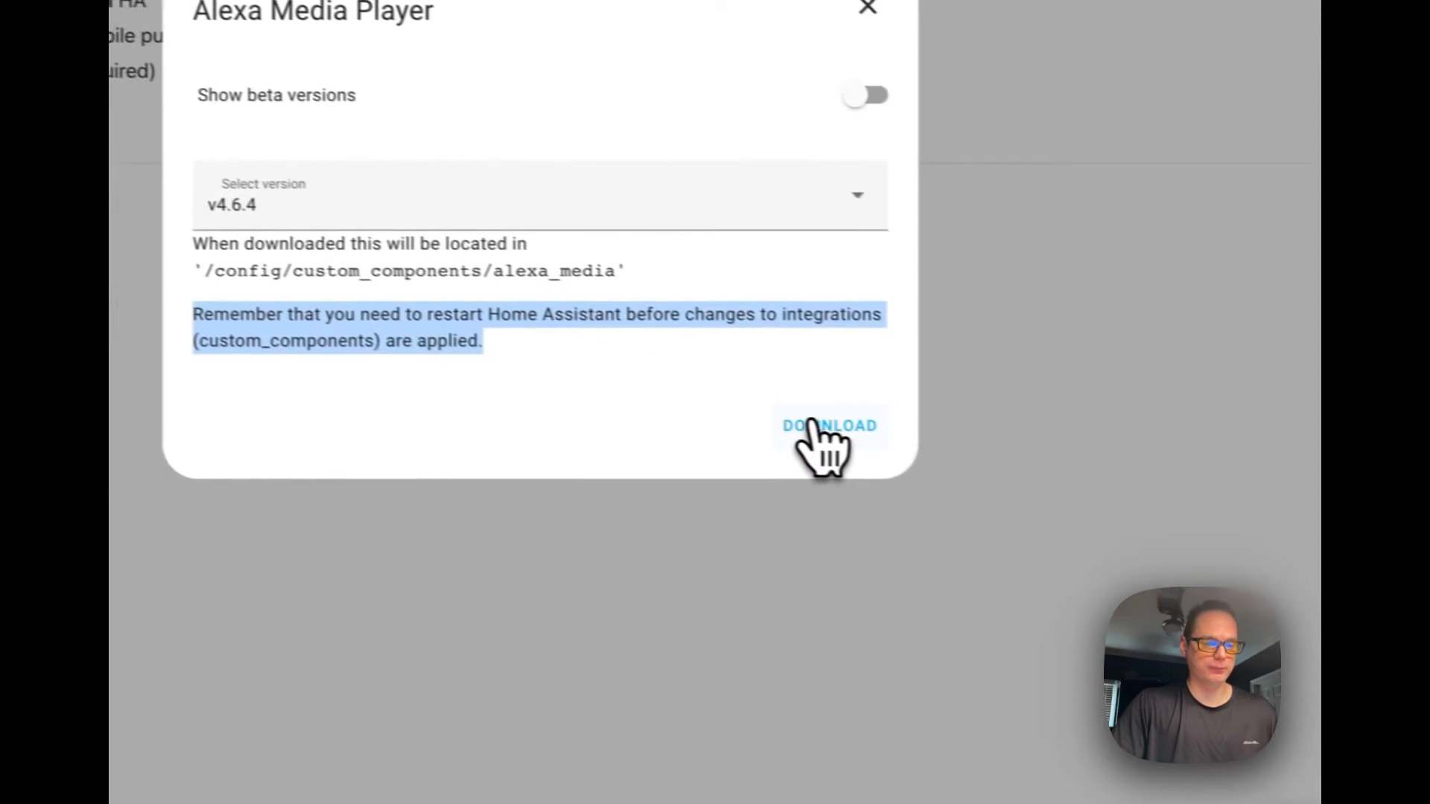
pyautogui.click(828, 425)
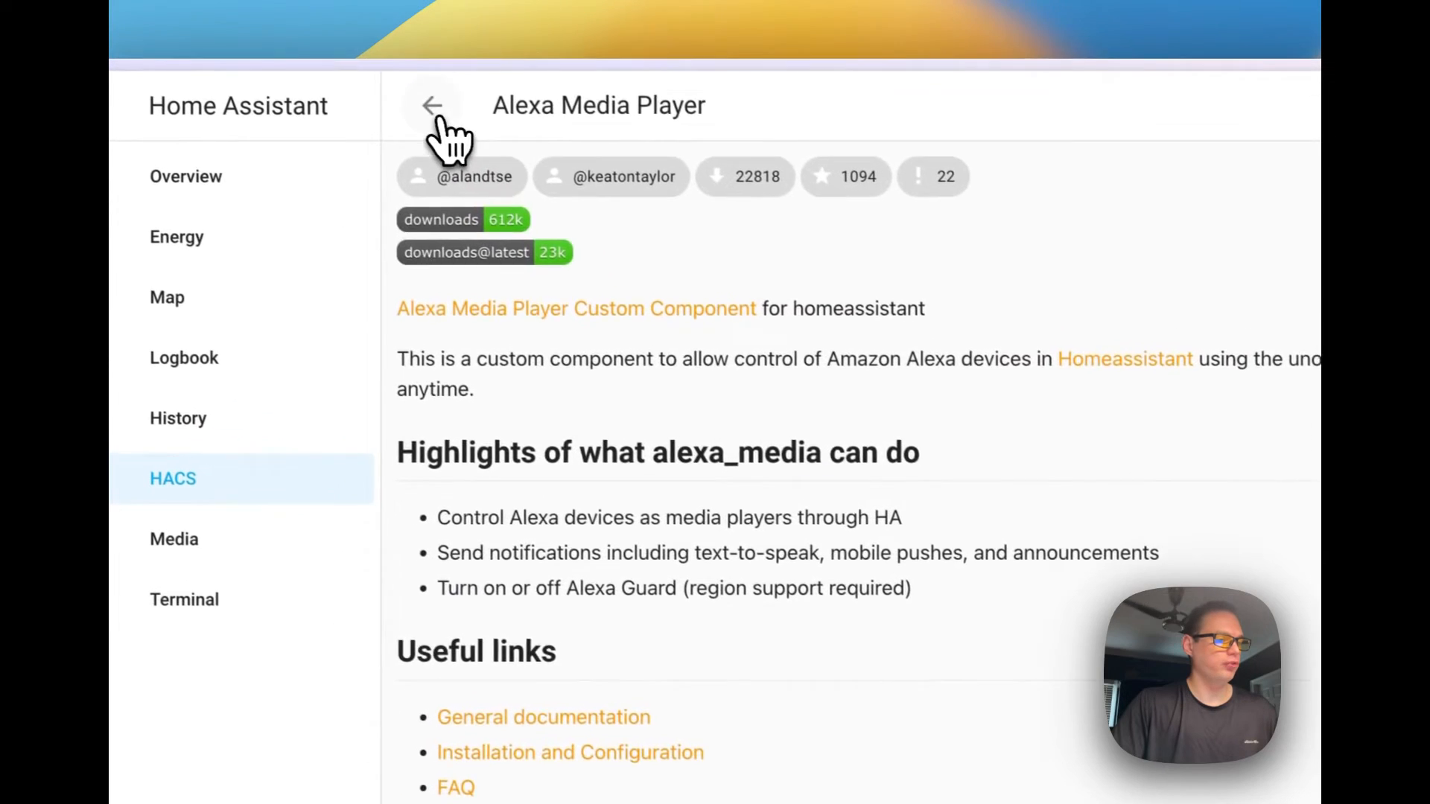
# Follow the pending-restart banner to Developer Tools' Check and Restart section.
pyautogui.click(432, 105)
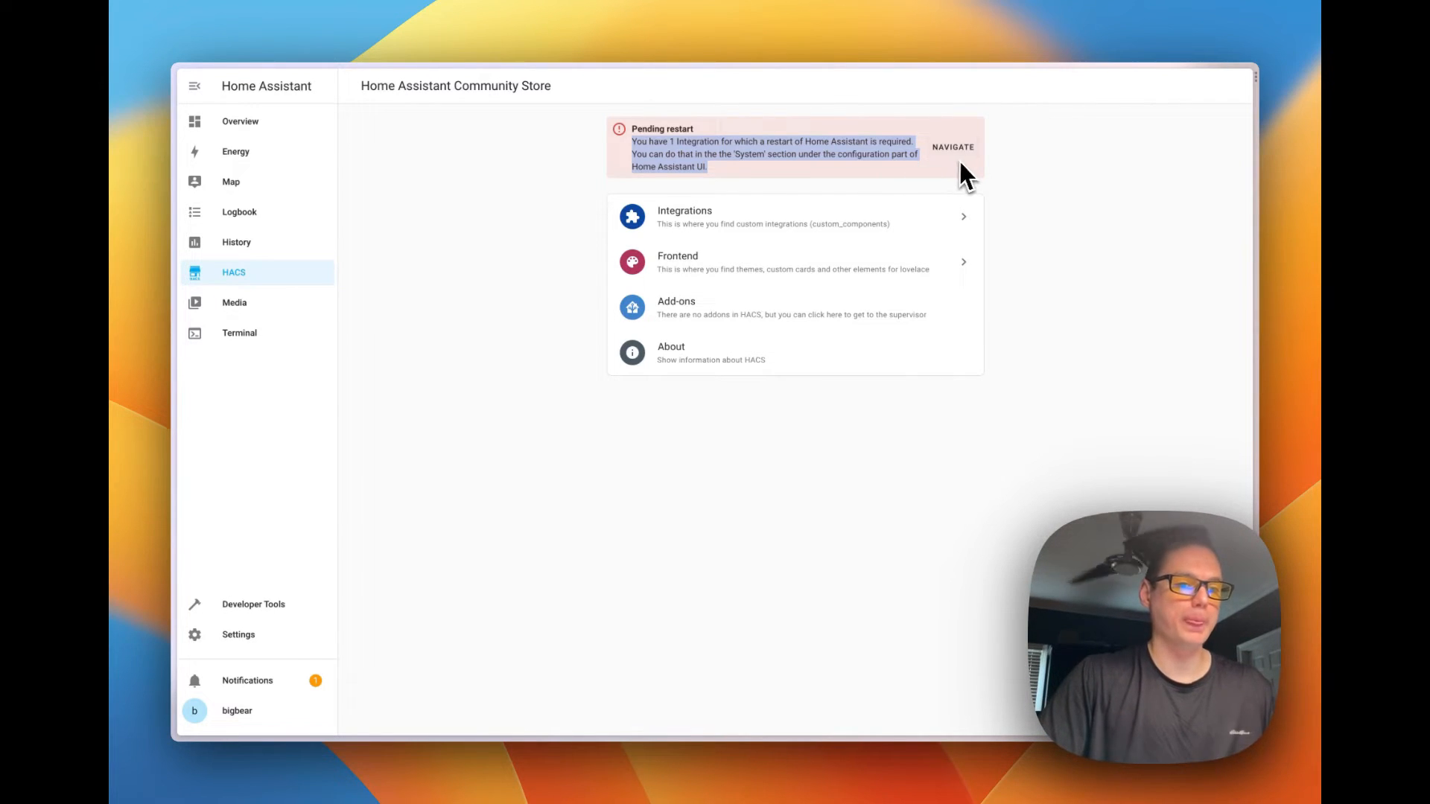
pyautogui.click(952, 146)
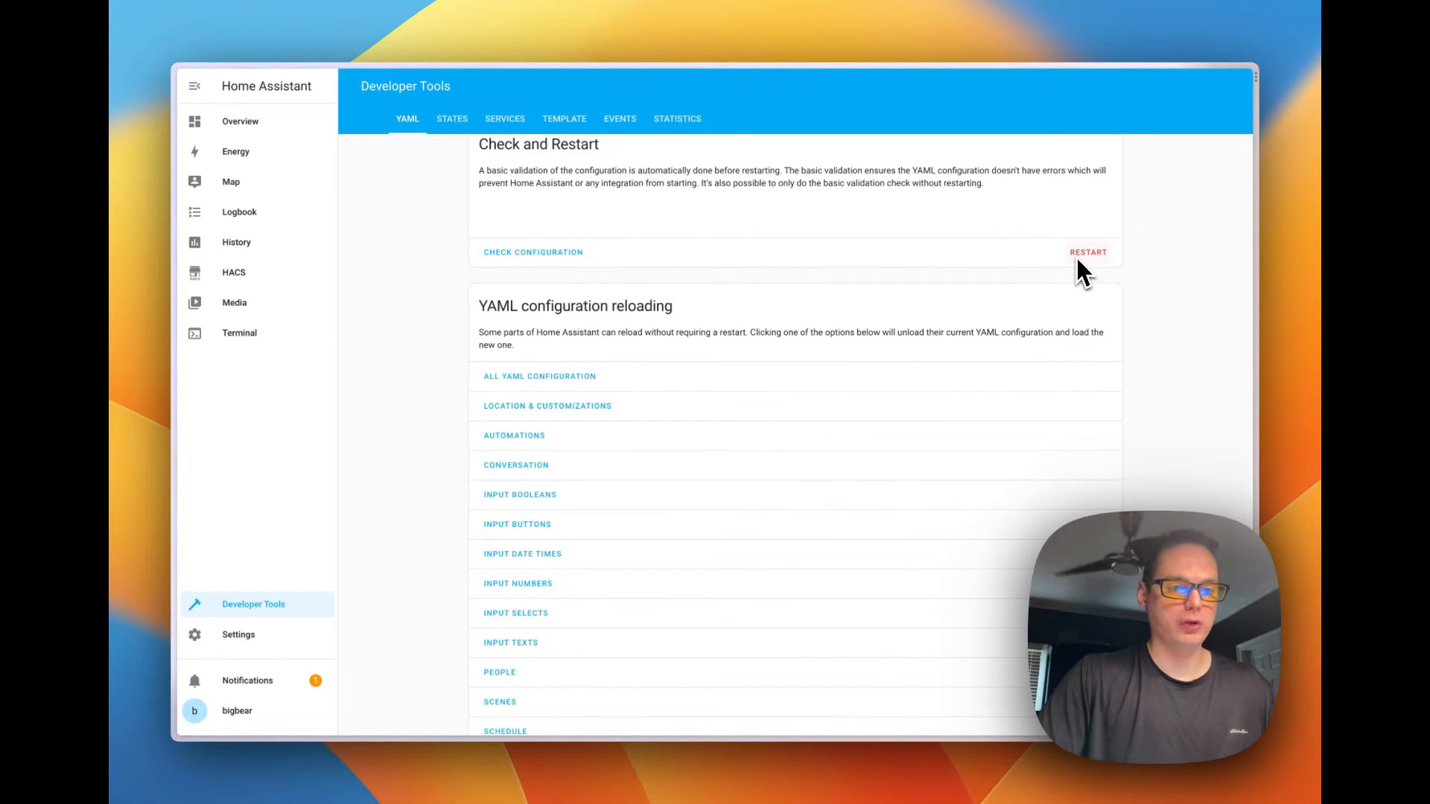
# Perform a full Home Assistant restart and confirm it.
pyautogui.click(1088, 252)
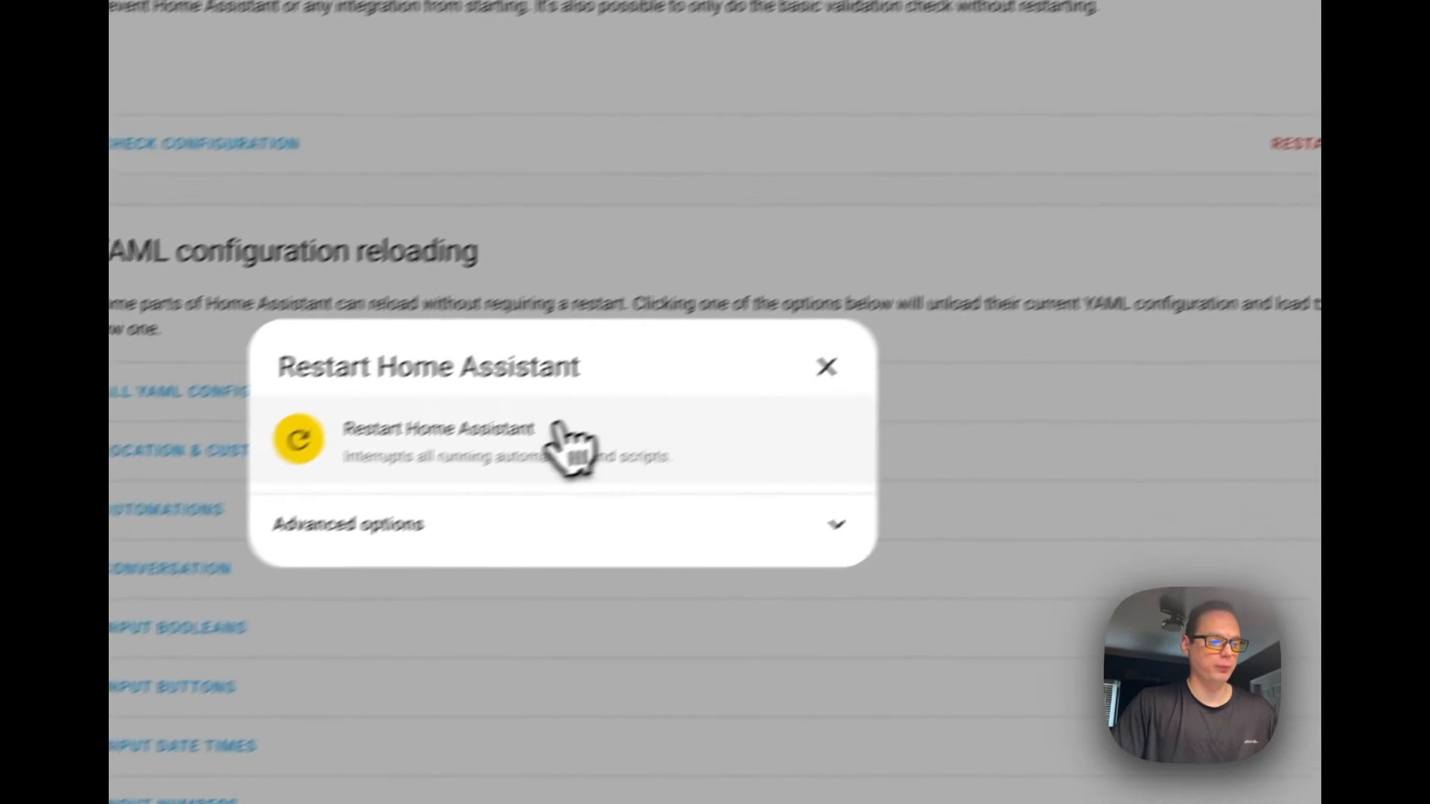
pyautogui.click(440, 438)
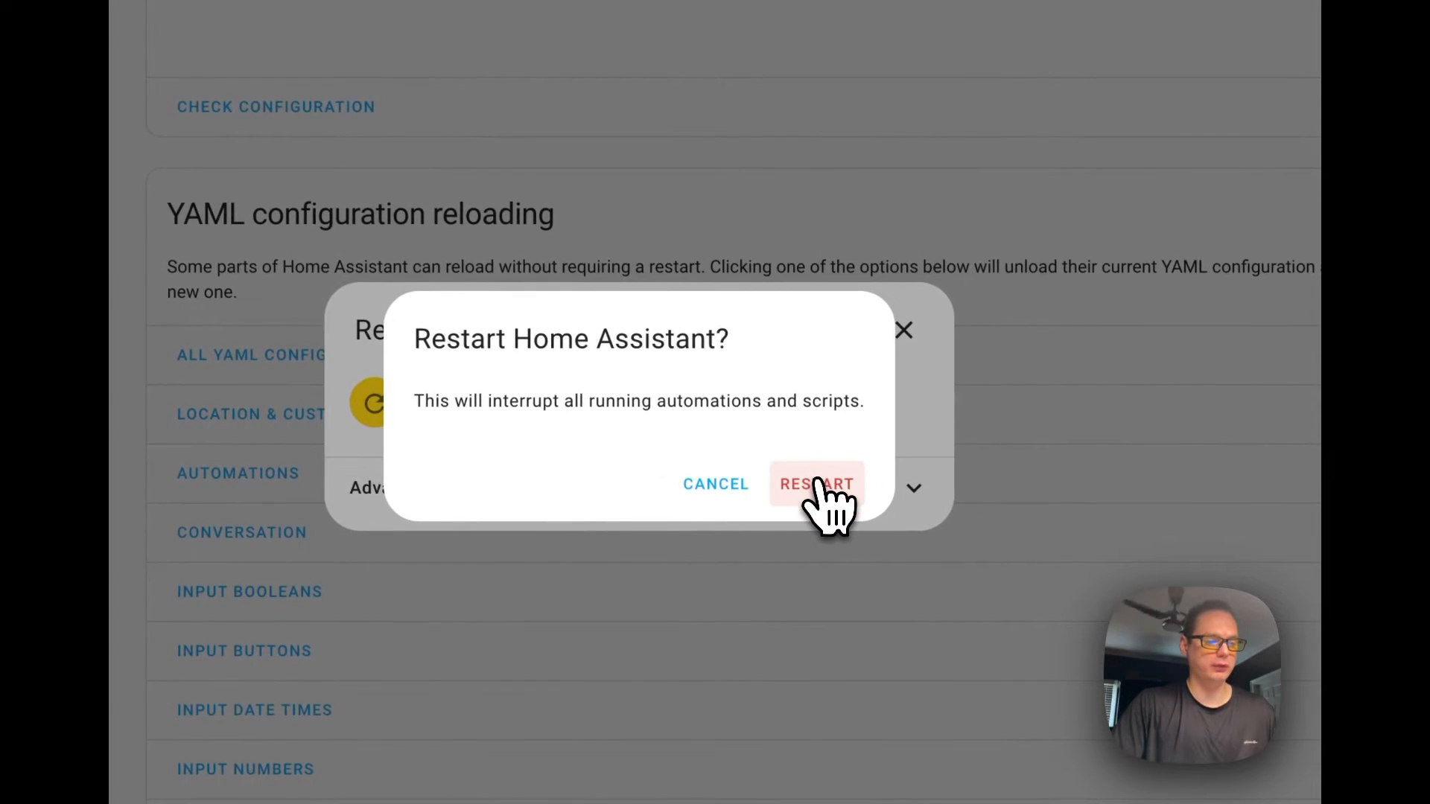
pyautogui.click(817, 484)
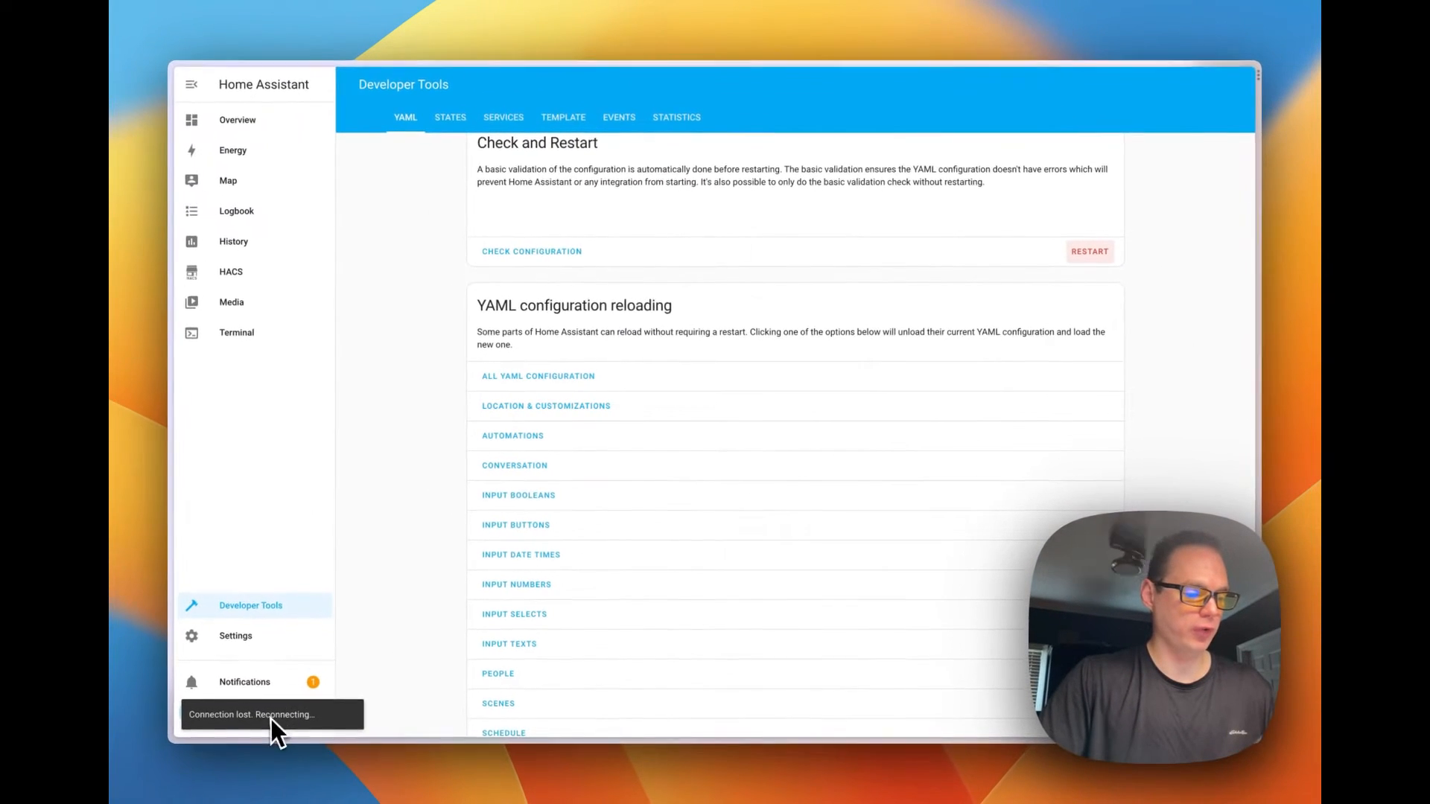
pyautogui.moveTo(404, 602)
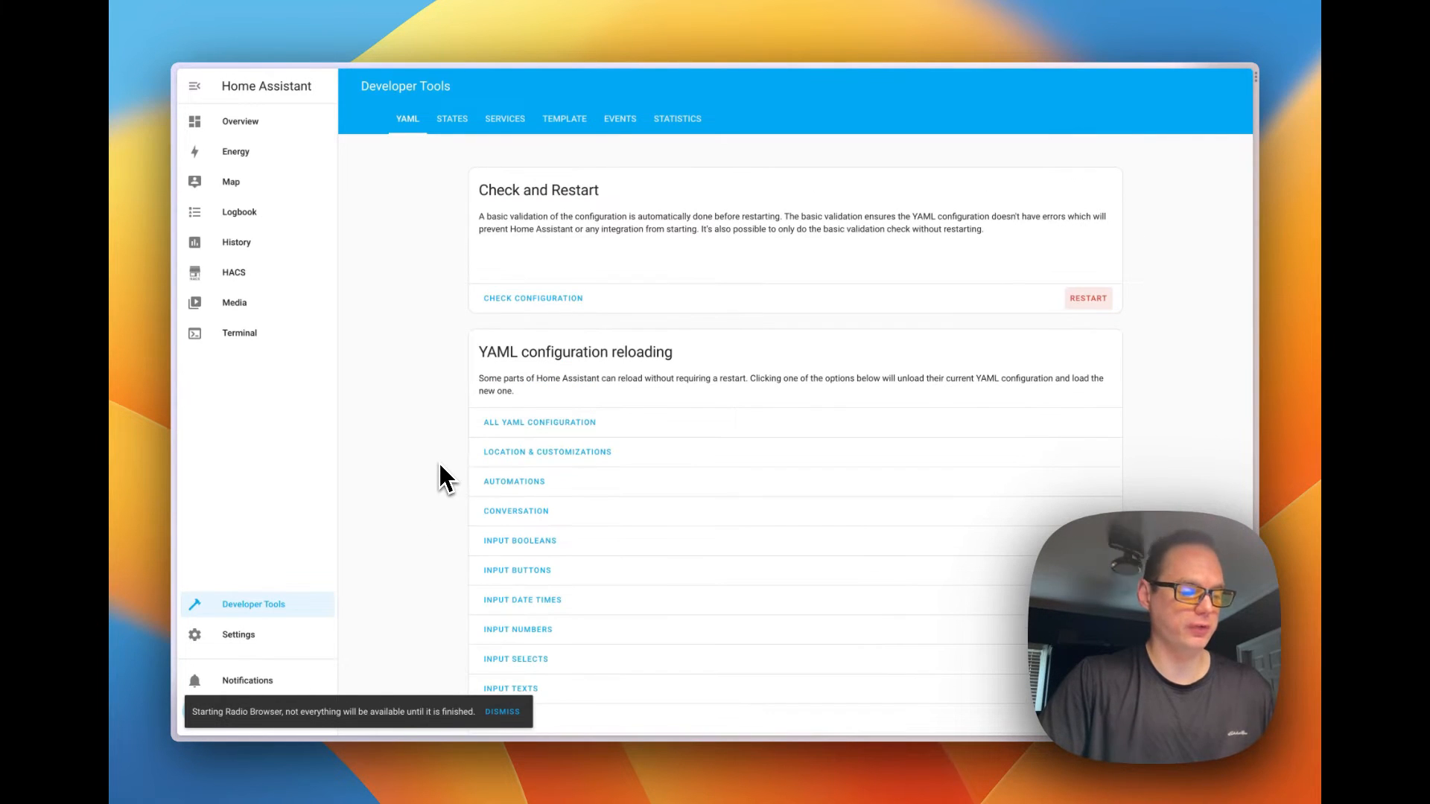
pyautogui.scroll(-3)
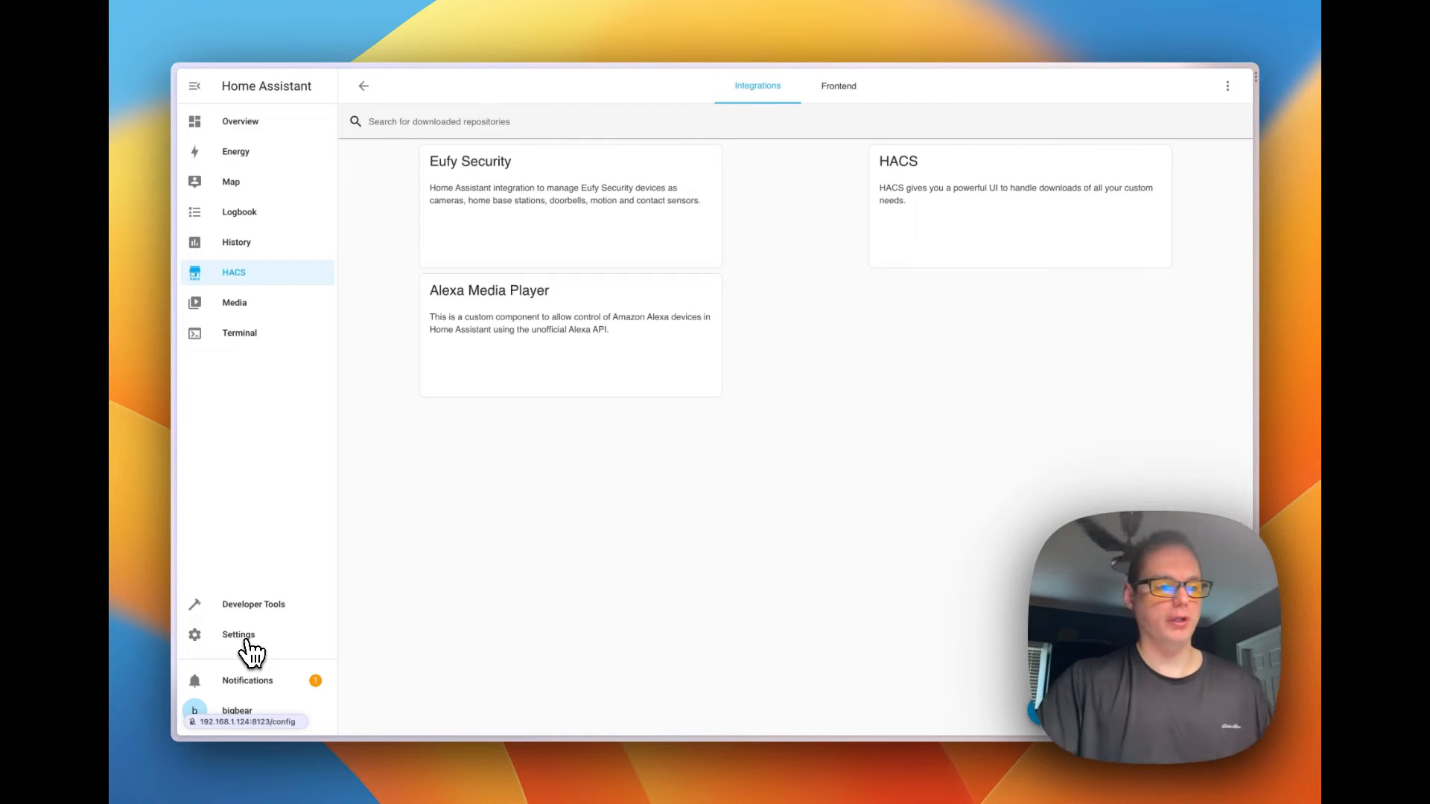
# Add a new integration from Devices & Services, choosing Alexa Media Player.
pyautogui.click(239, 633)
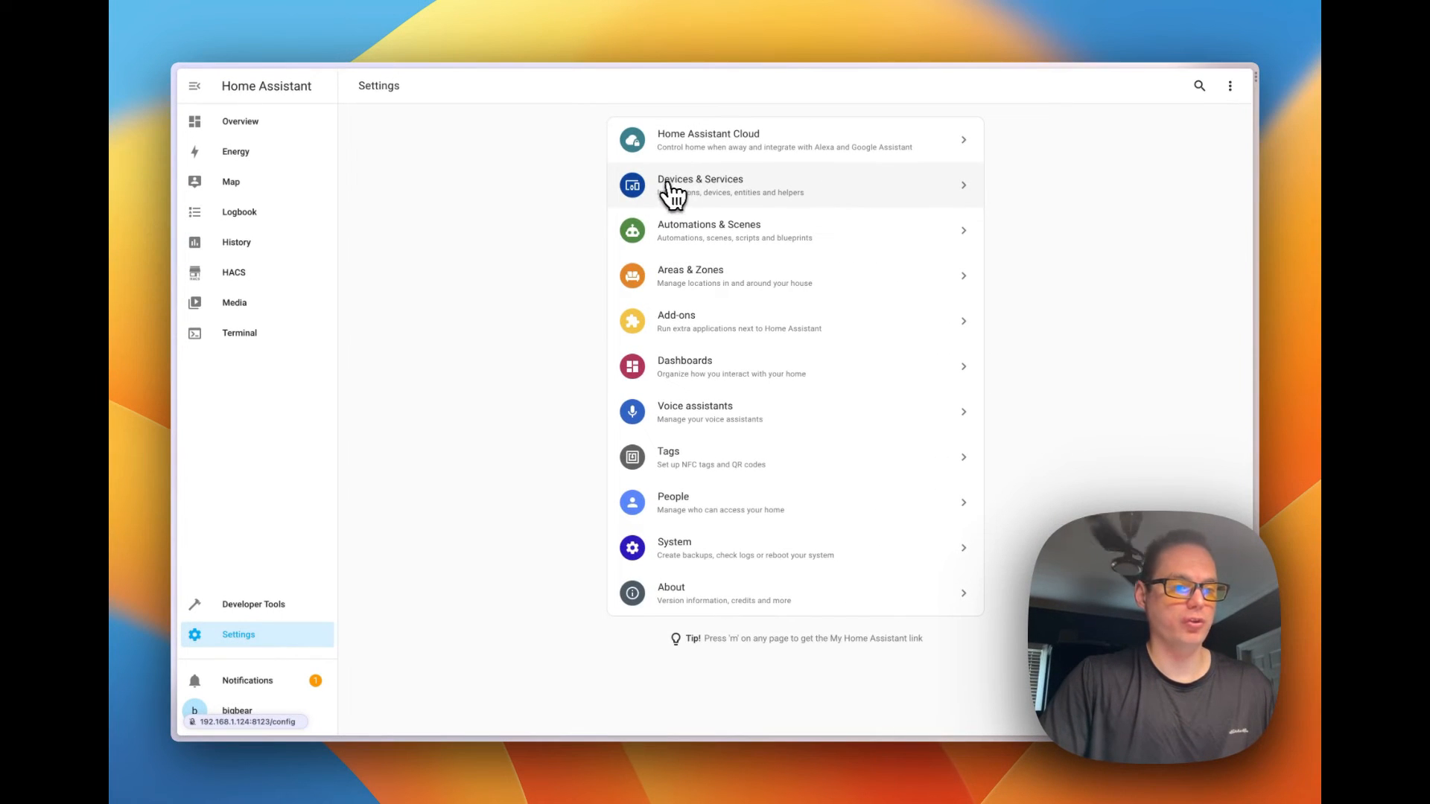
pyautogui.click(700, 185)
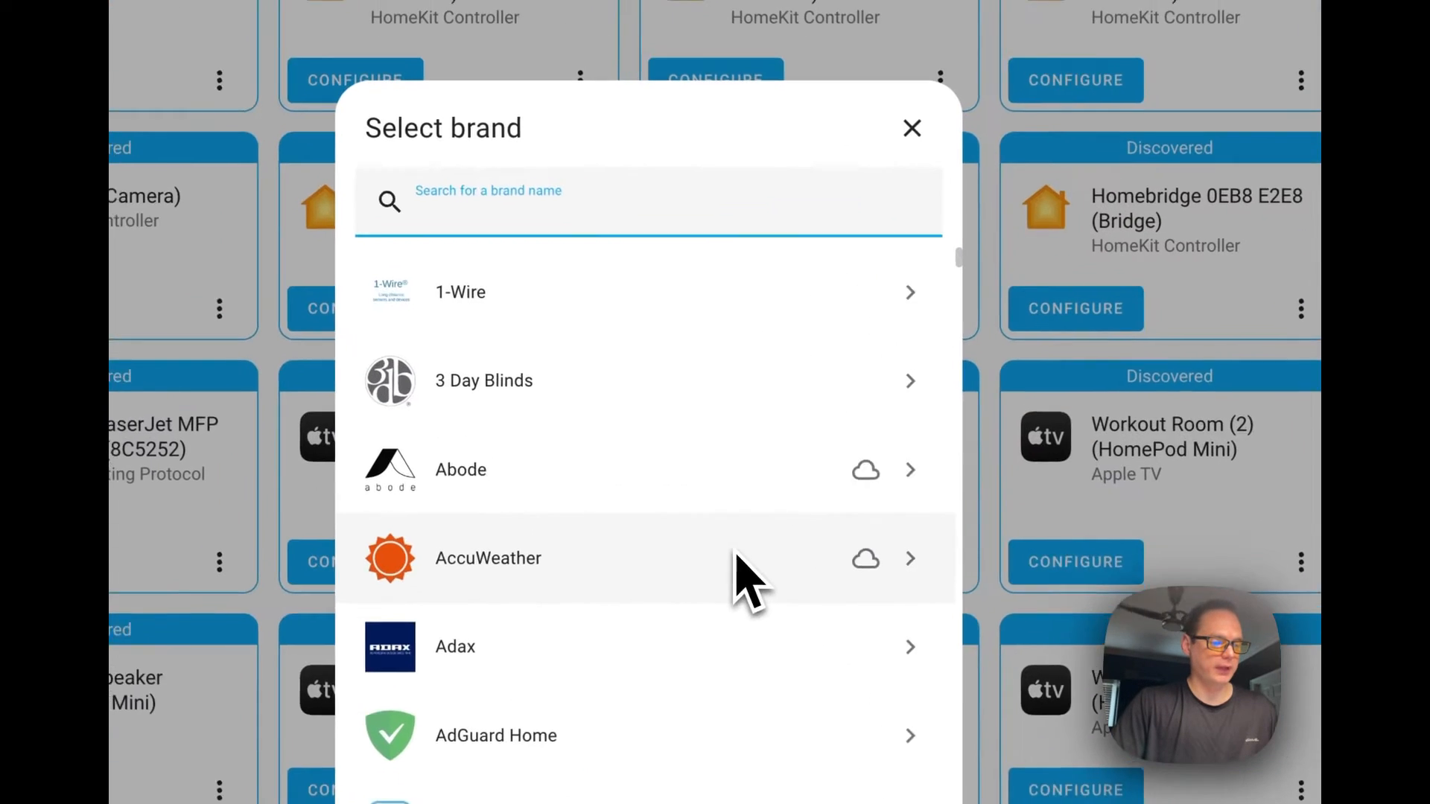
pyautogui.write('Alexa')
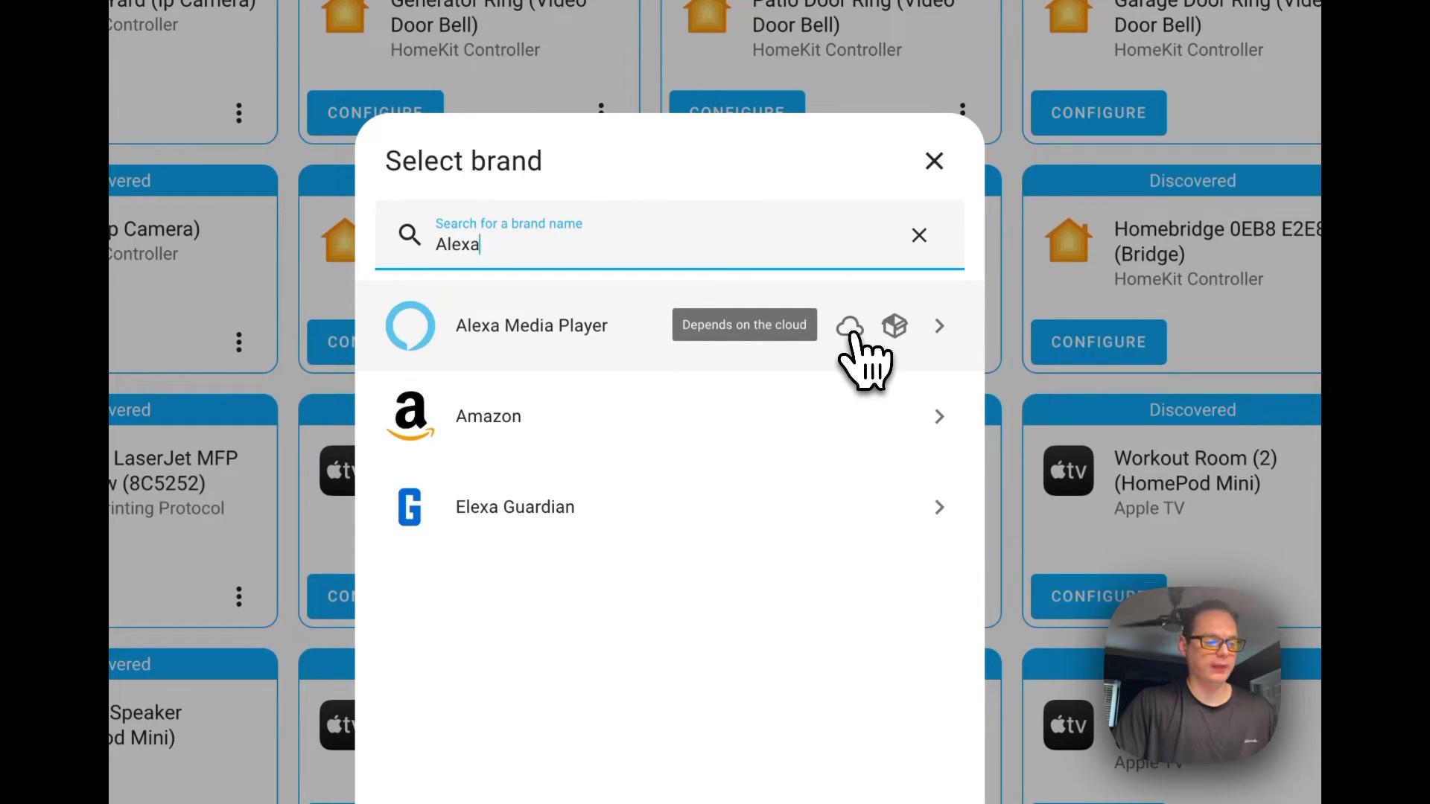
pyautogui.moveTo(593, 365)
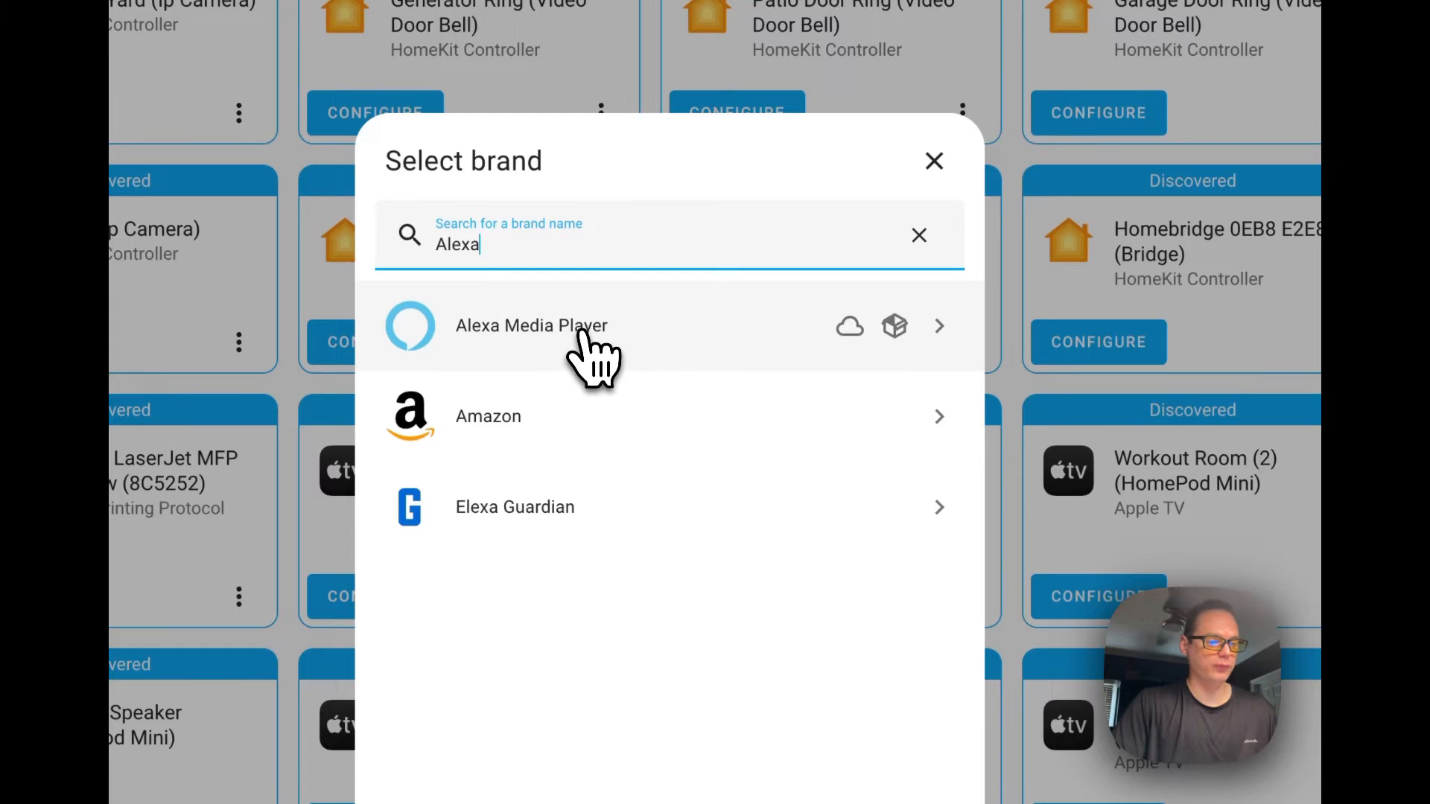
pyautogui.click(532, 325)
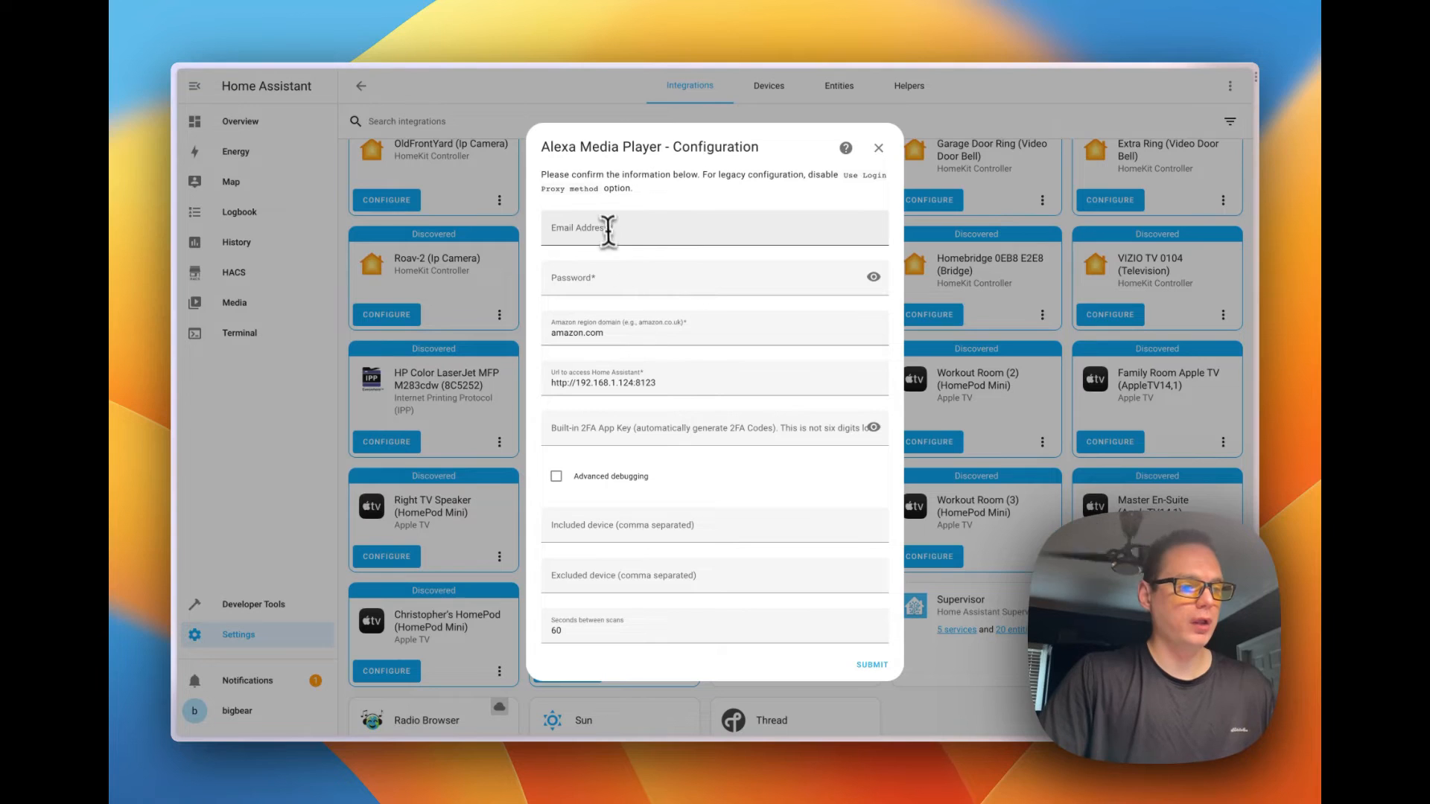
# Select the Email Address field in the Alexa Media Player configuration form.
pyautogui.click(871, 664)
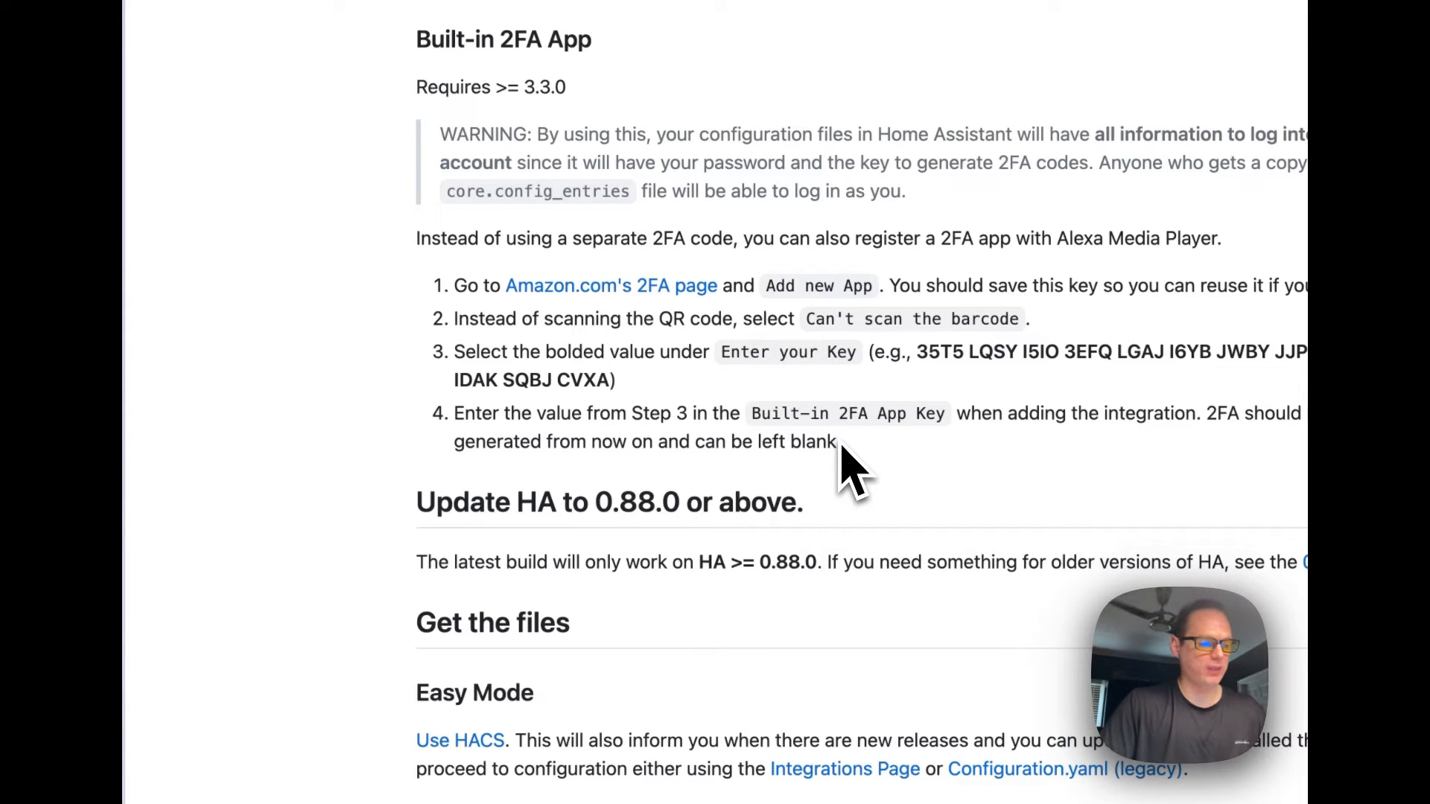
# Read the wiki's Built-in 2FA App steps, highlighting the can't-scan-barcode instruction.
pyautogui.scroll(3)
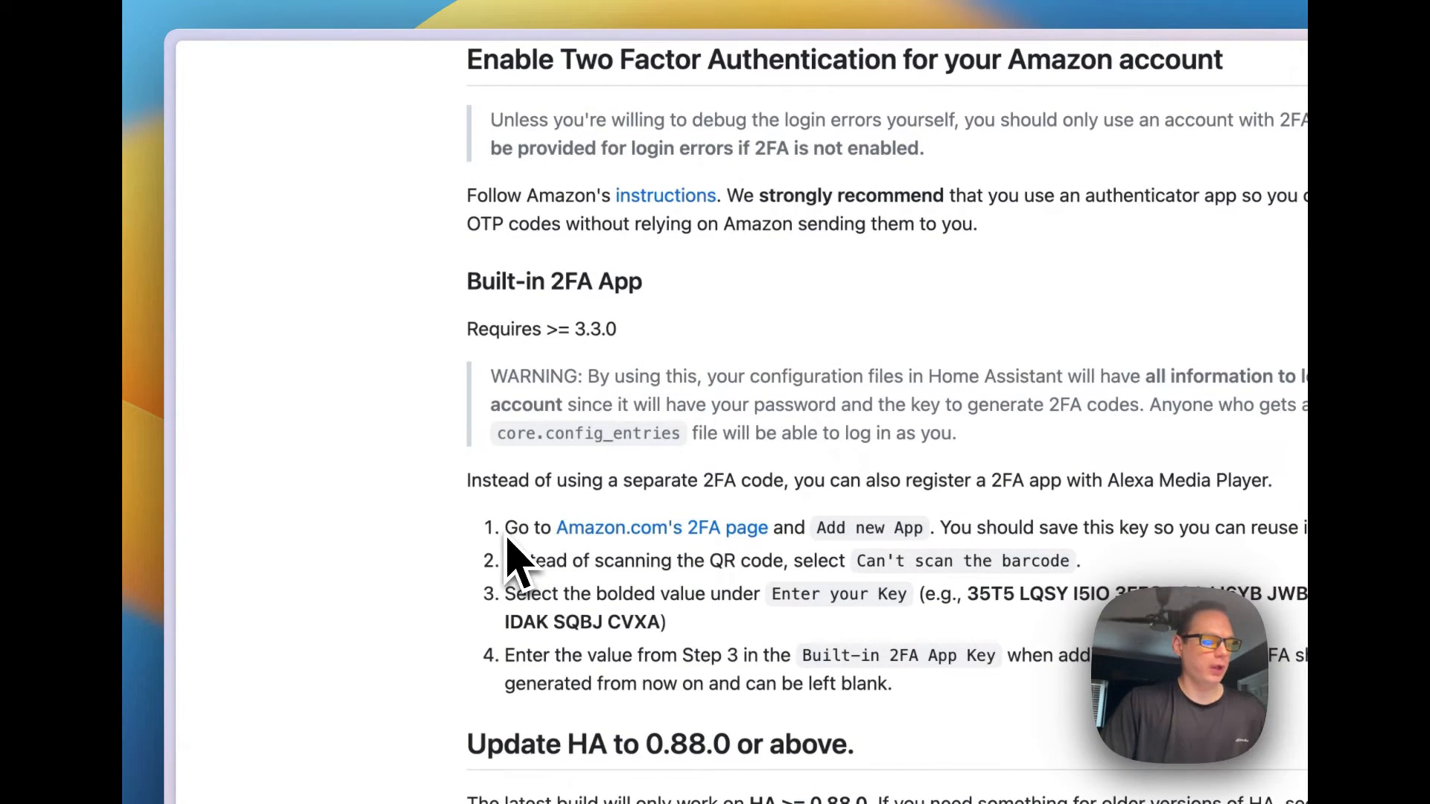
pyautogui.moveTo(504, 527); pyautogui.dragTo(769, 528)
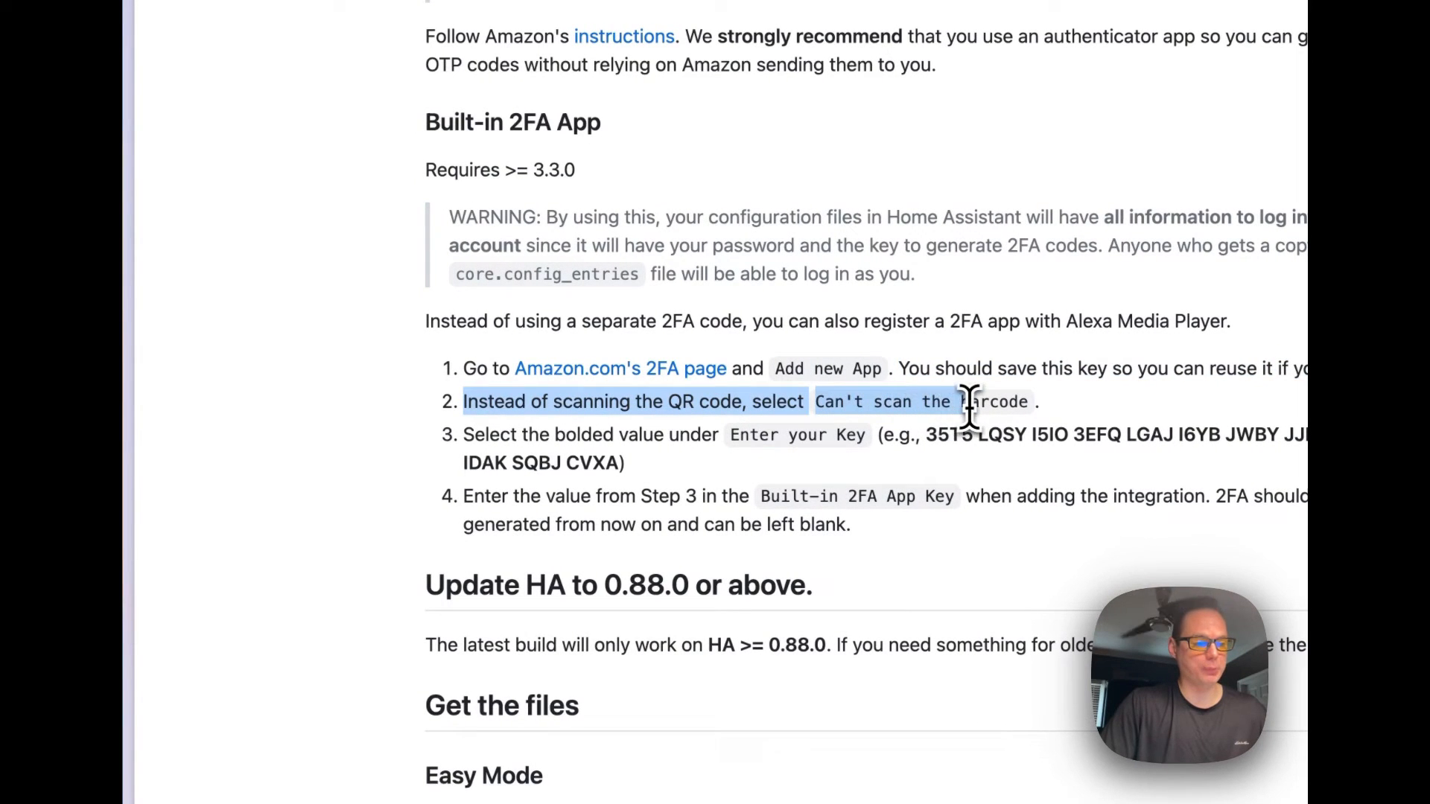
pyautogui.scroll(-3)
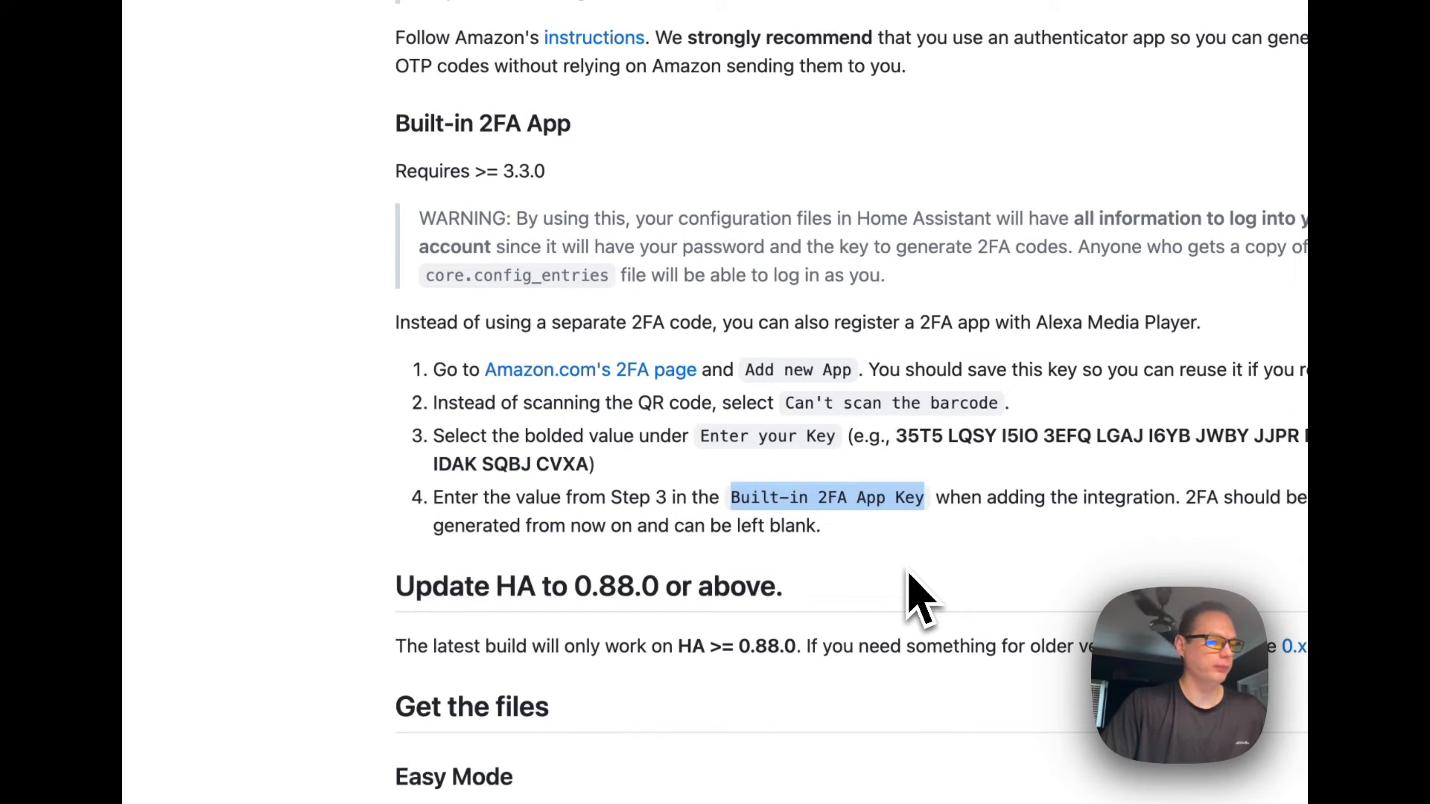
pyautogui.moveTo(830, 429)
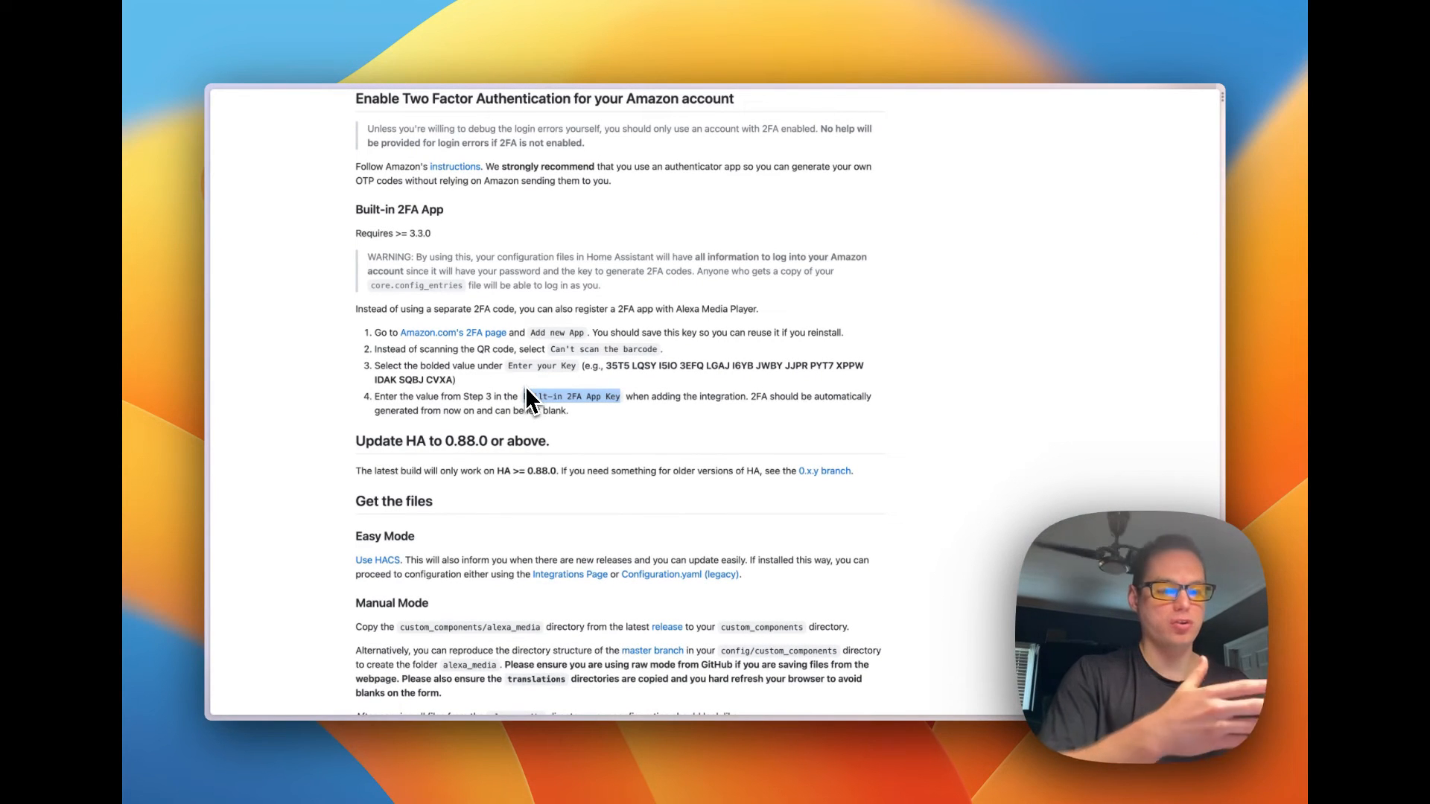
pyautogui.moveTo(488, 434)
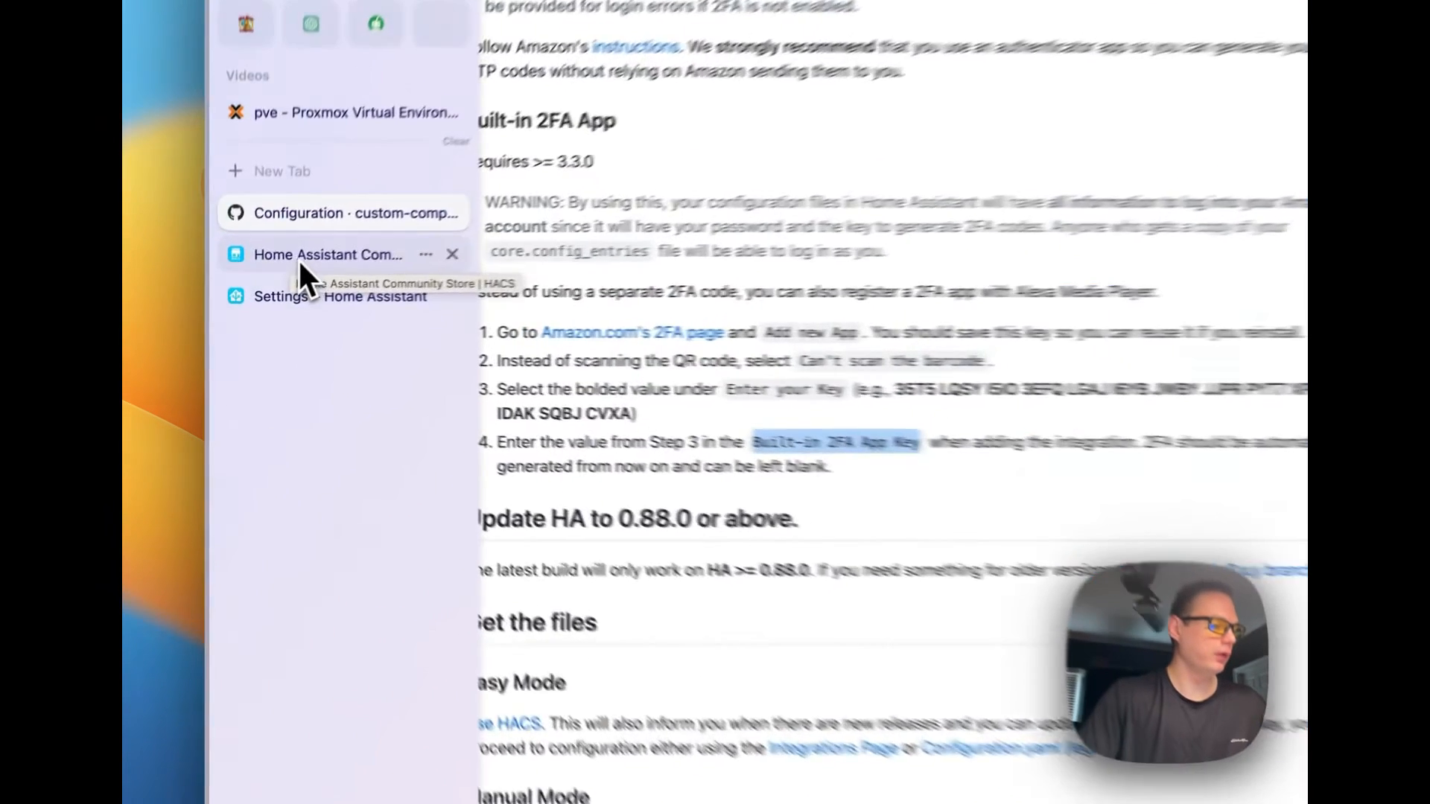
# Return to the Home Assistant tab showing Alexa Media Player with 67 devices.
pyautogui.click(329, 289)
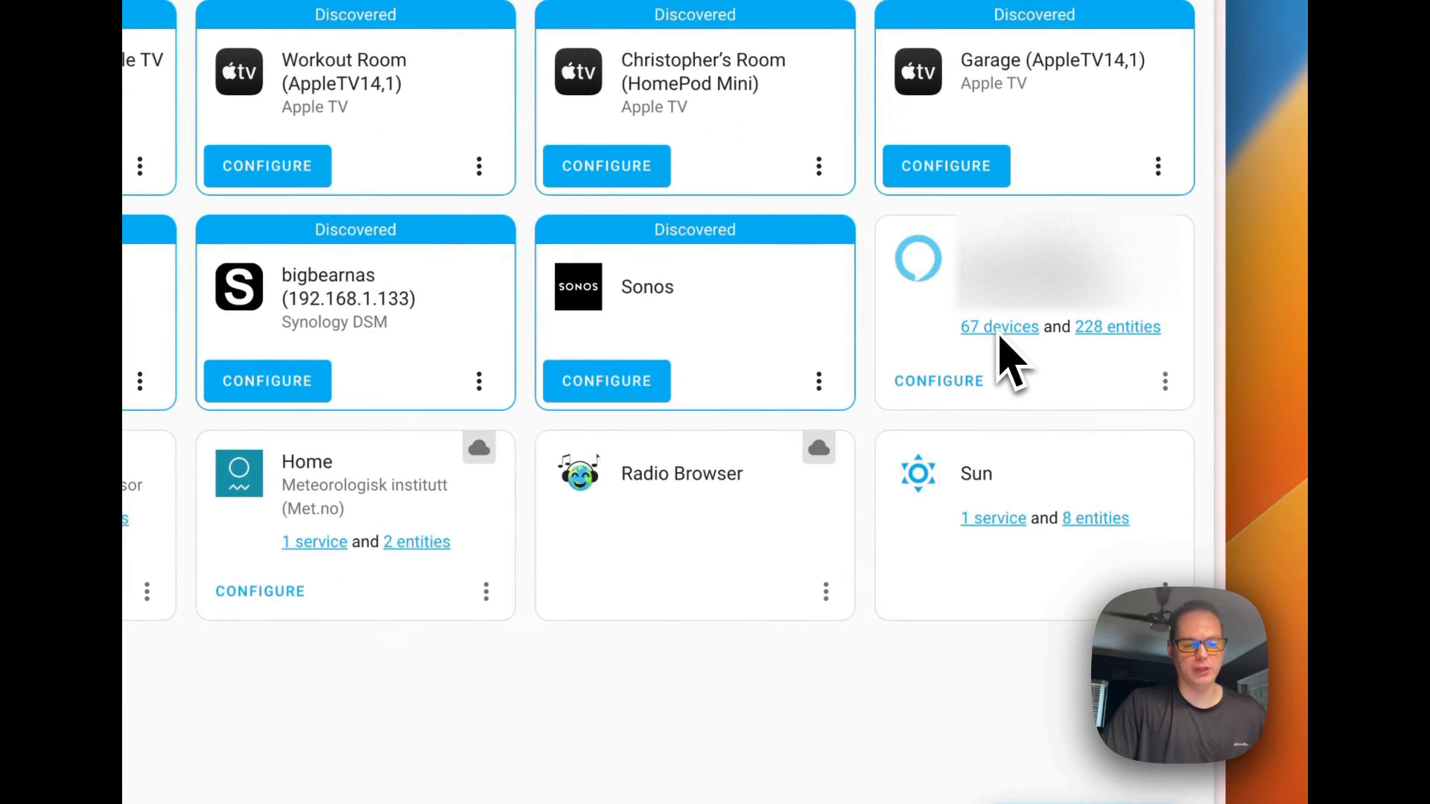
pyautogui.moveTo(1017, 370)
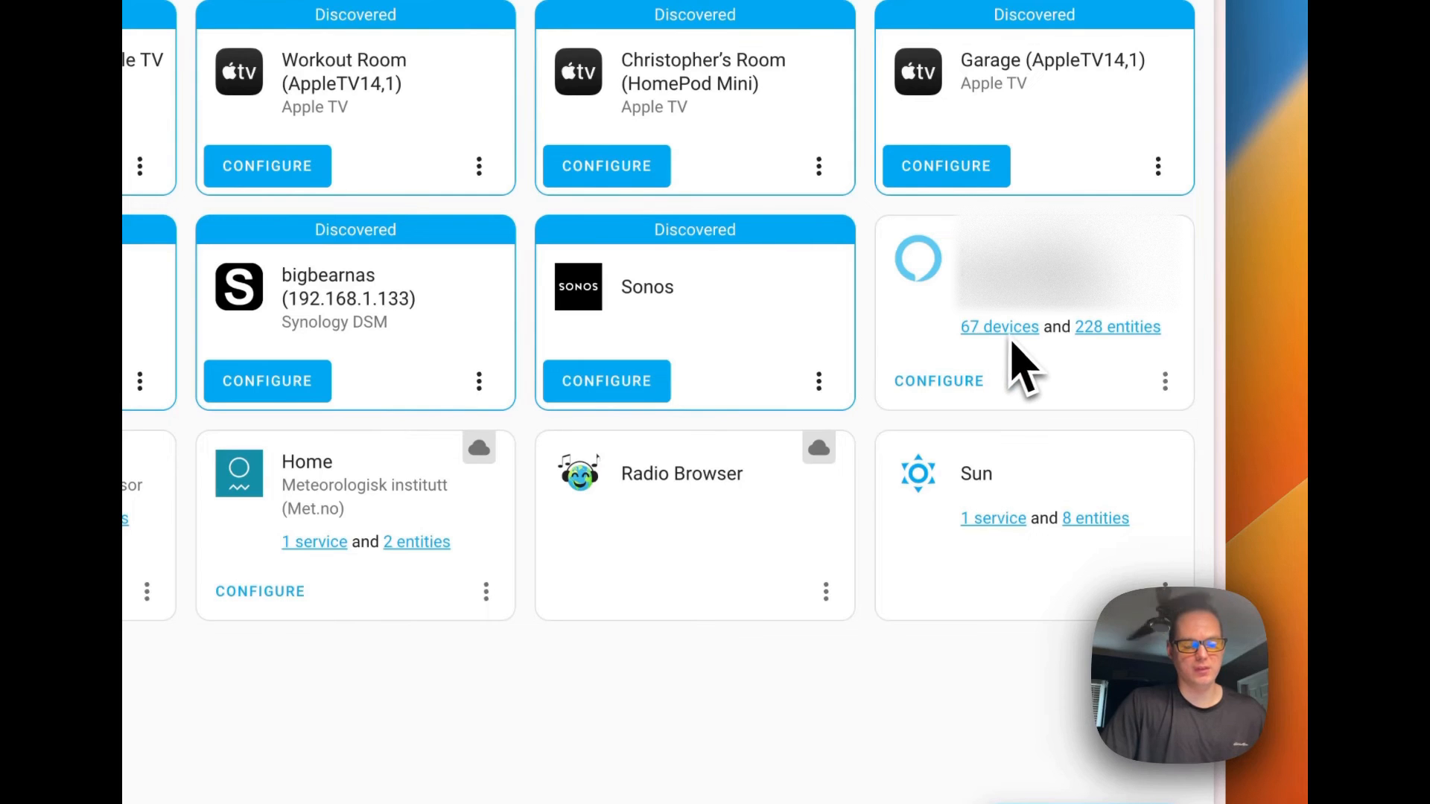